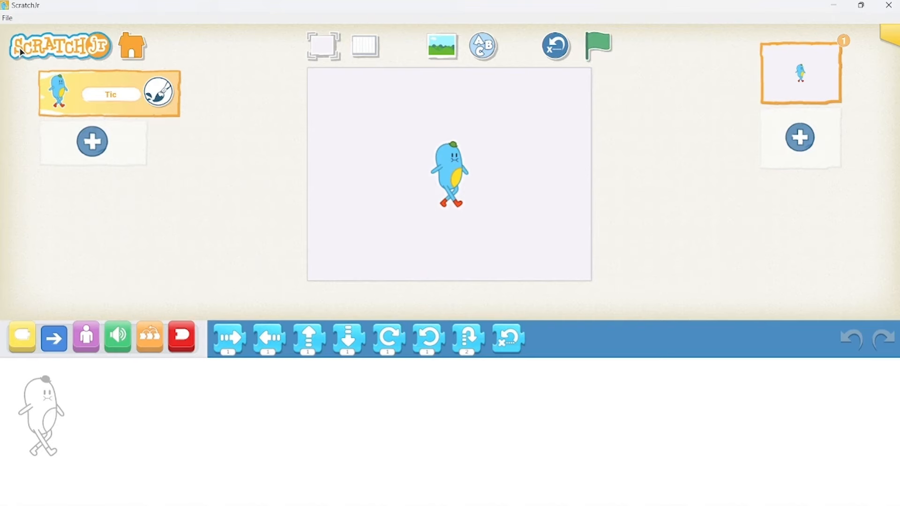
- Briefly toggle the grid, then set the page background to the forest scene
click(364, 46)
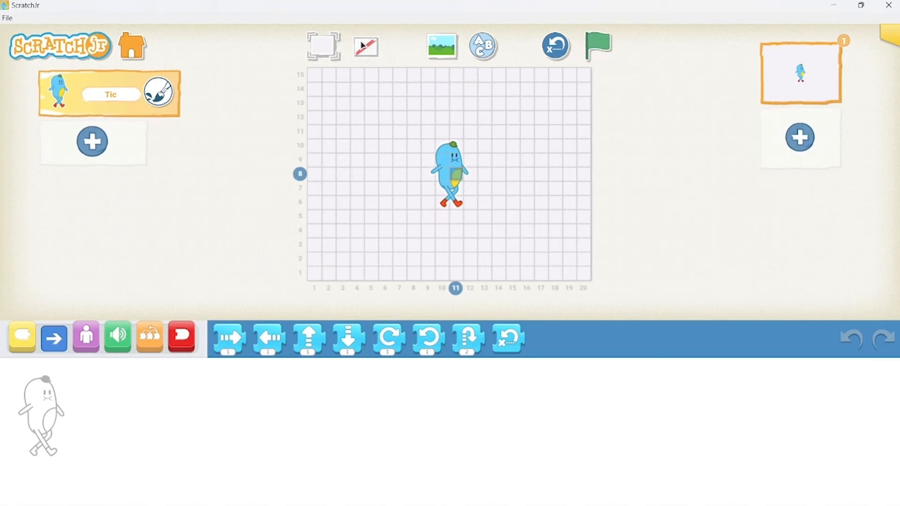
click(365, 46)
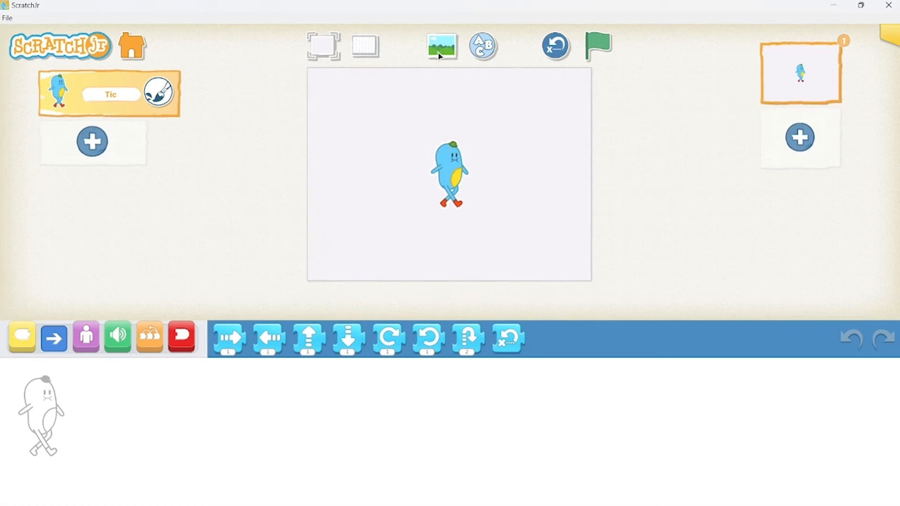
click(441, 45)
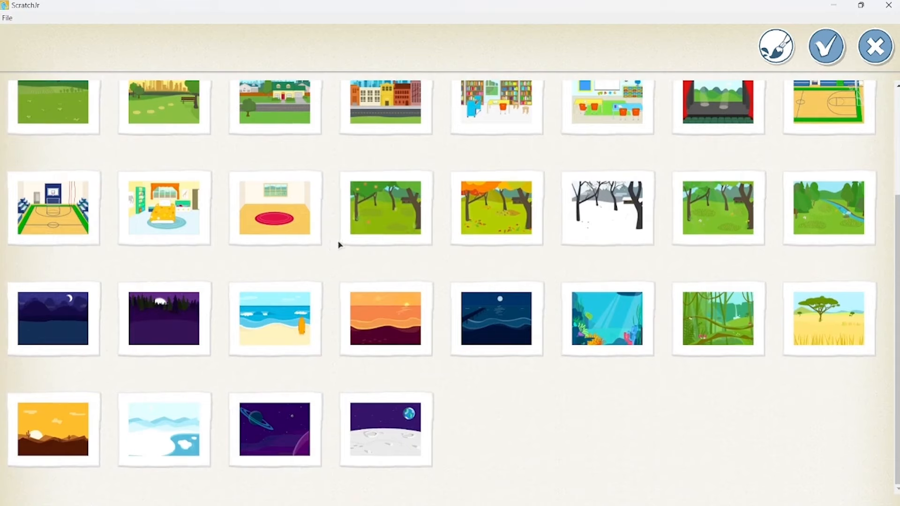
mouse_move(425, 167)
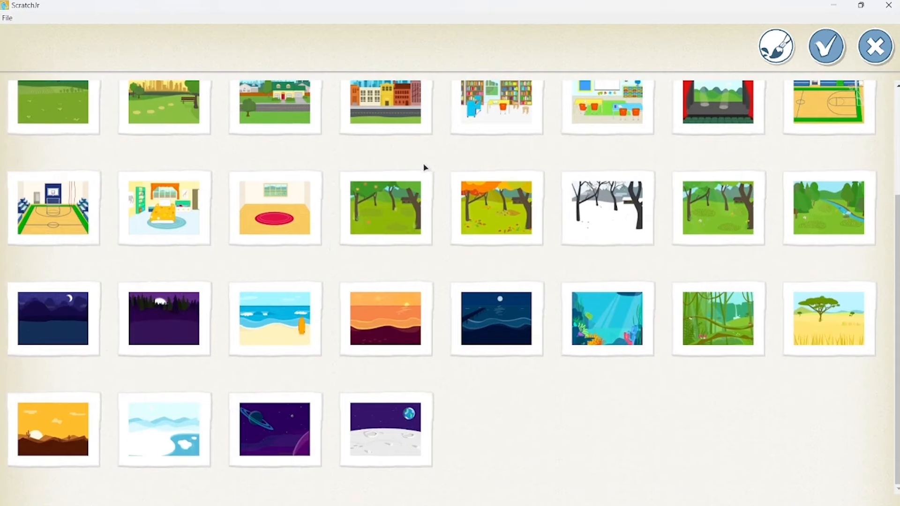
click(826, 46)
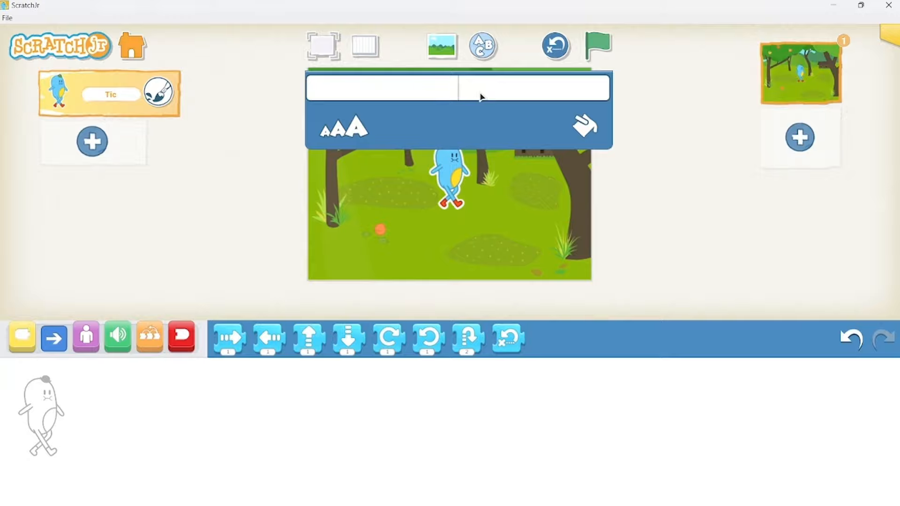
- Type the title 'Appel' into the stage text box
text(Appel)
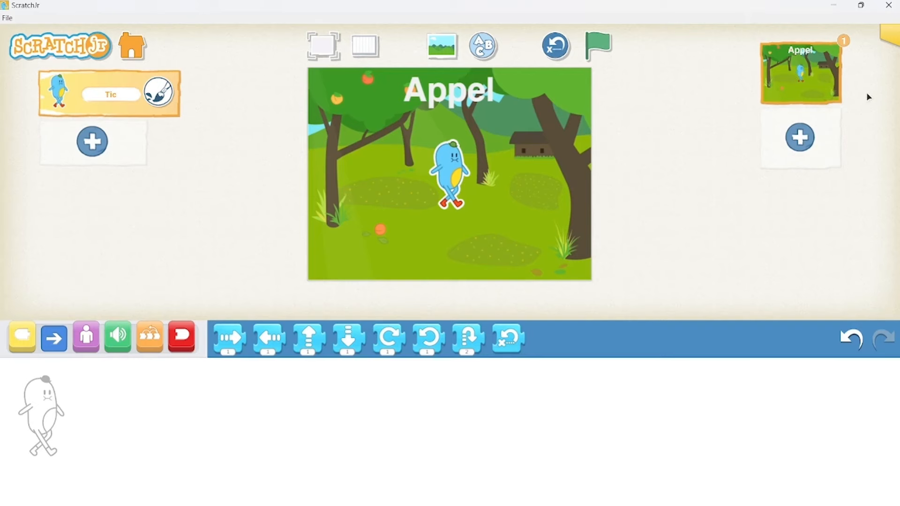
- Add two blank pages, review pages 1 and 2, and open project info
click(799, 138)
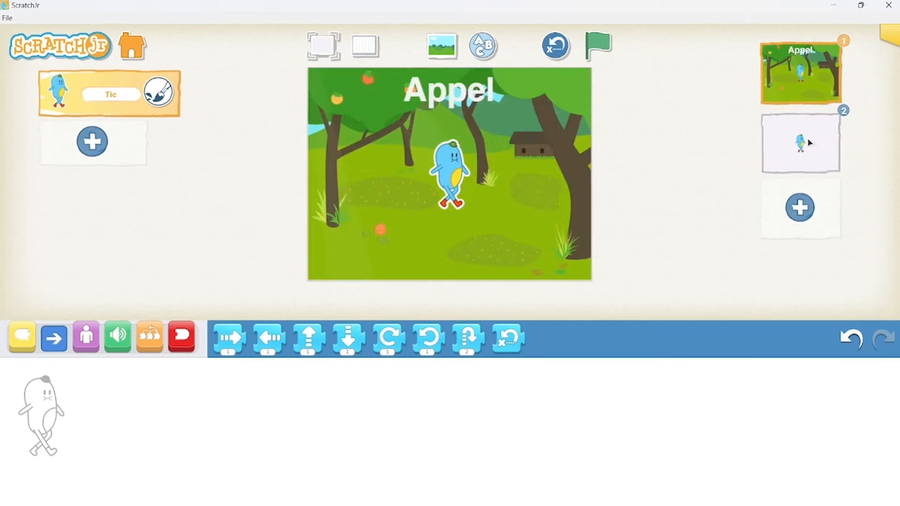
click(800, 207)
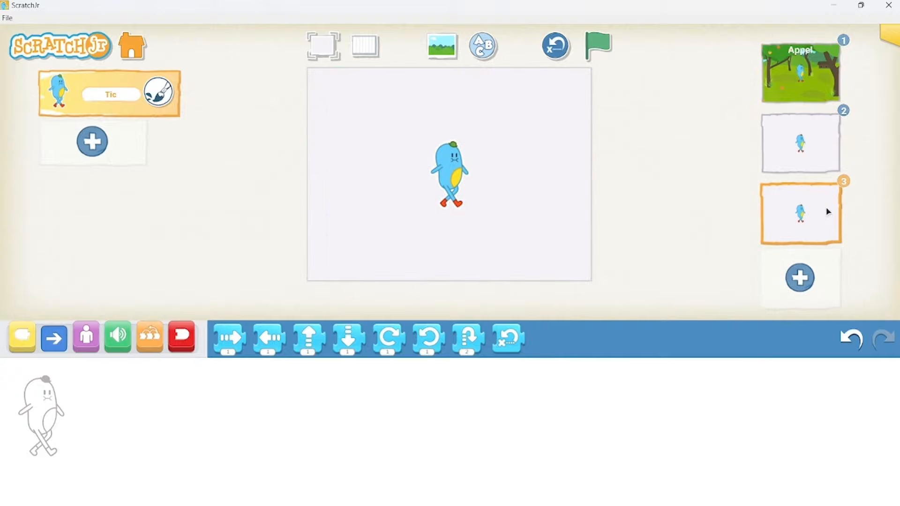
click(800, 72)
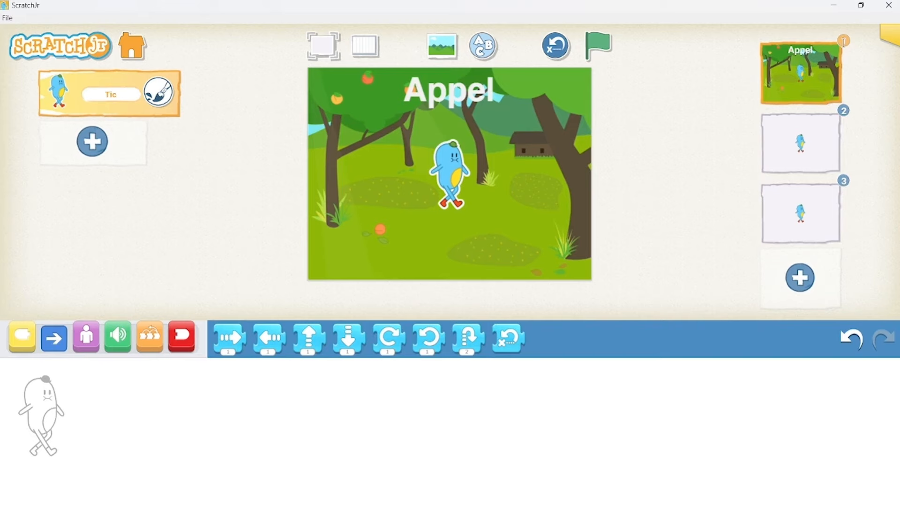
click(800, 143)
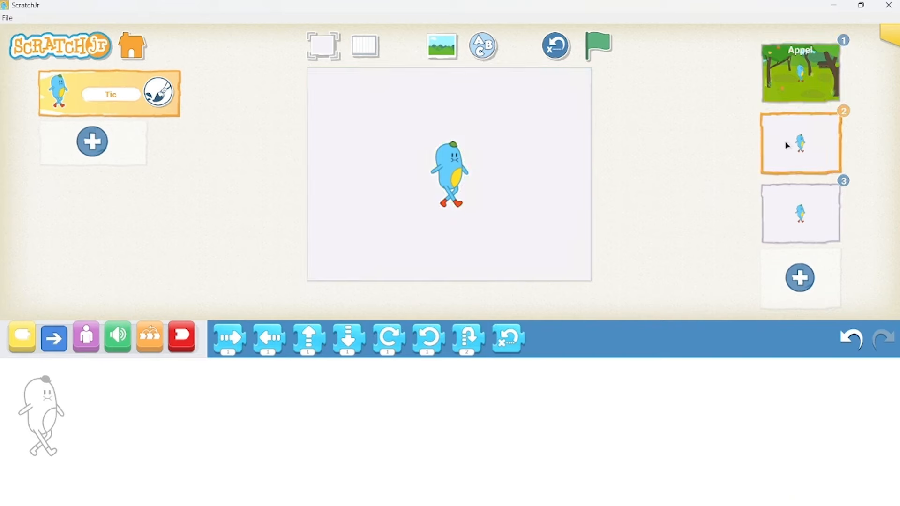
click(799, 212)
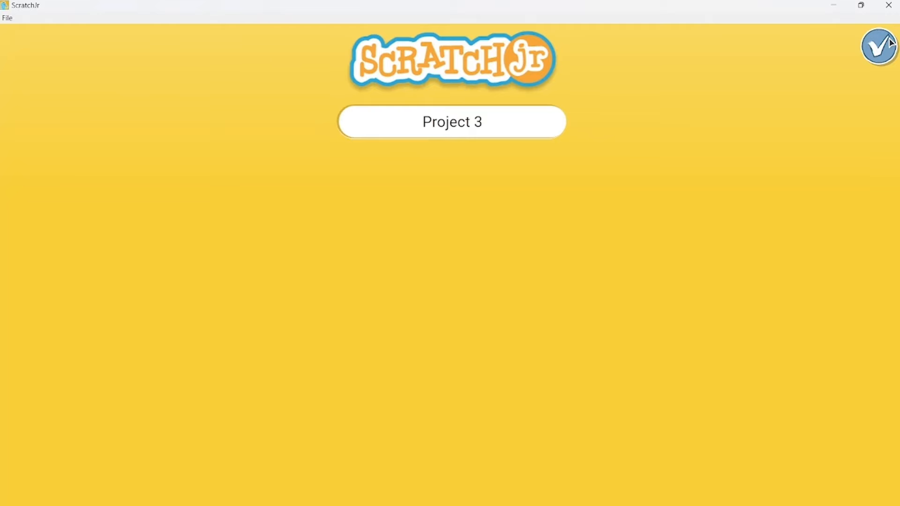
- Rename the project 'Appel!' and return to the editor
click(452, 122)
text(Appel!)
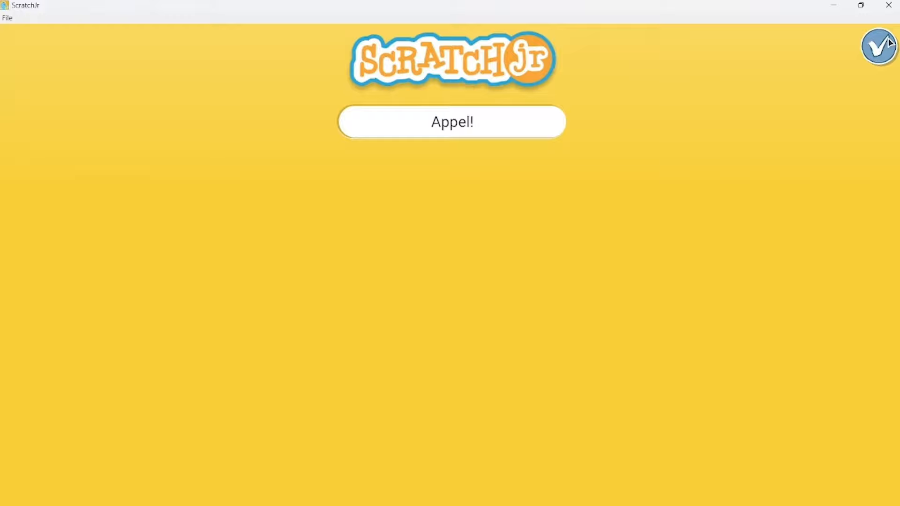
click(451, 122)
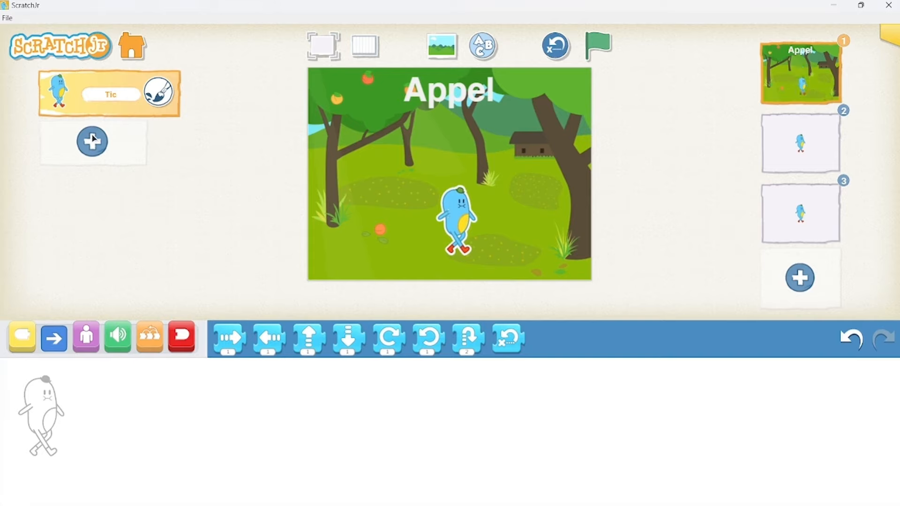
- Add the Apple character from the library and place it top left
click(92, 141)
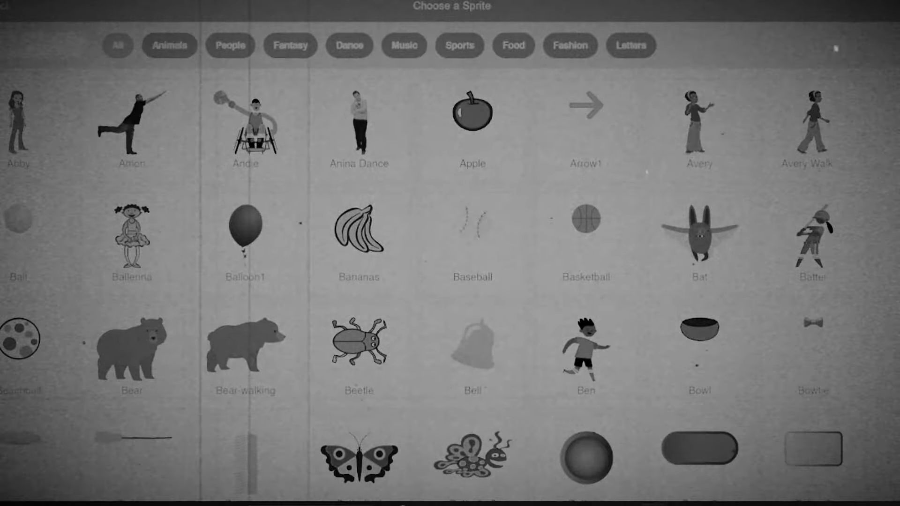
scroll(down, 3)
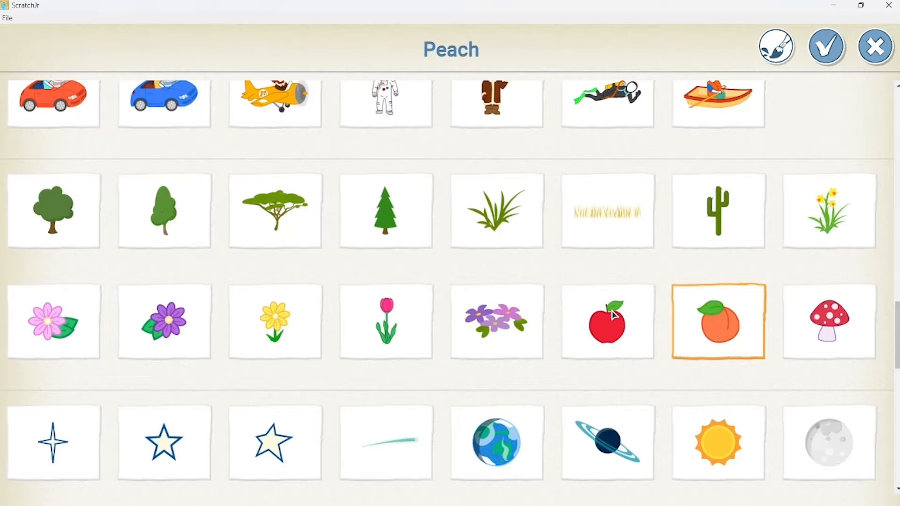
click(825, 48)
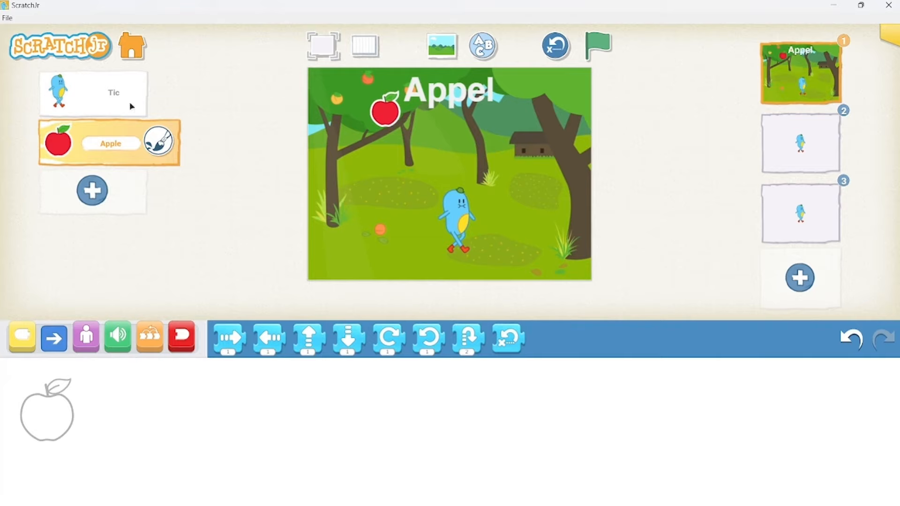
mouse_move(392, 113)
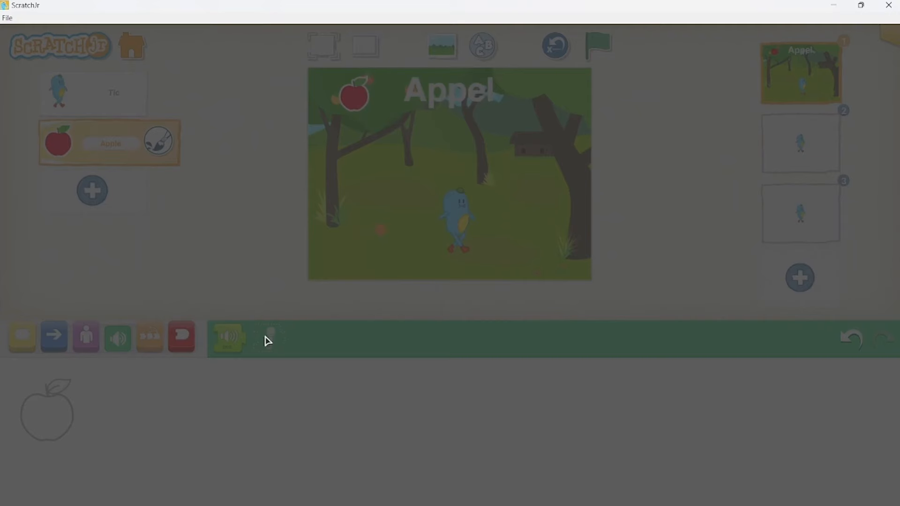
- Build Apple's script: Start on Green Flag followed by Move Down
click(230, 337)
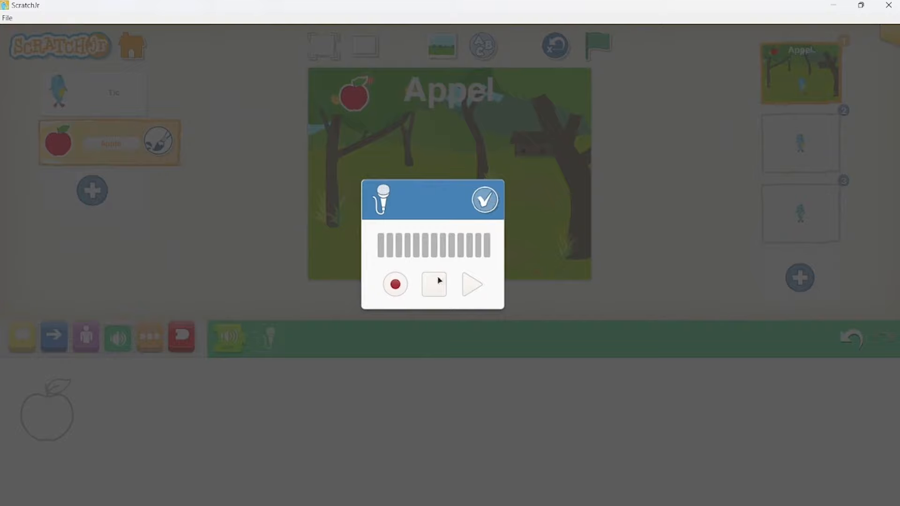
click(484, 199)
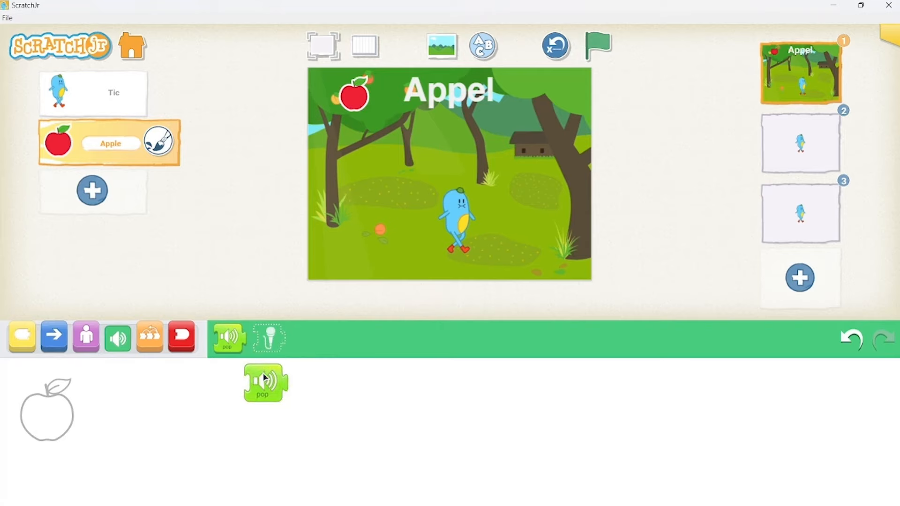
click(149, 337)
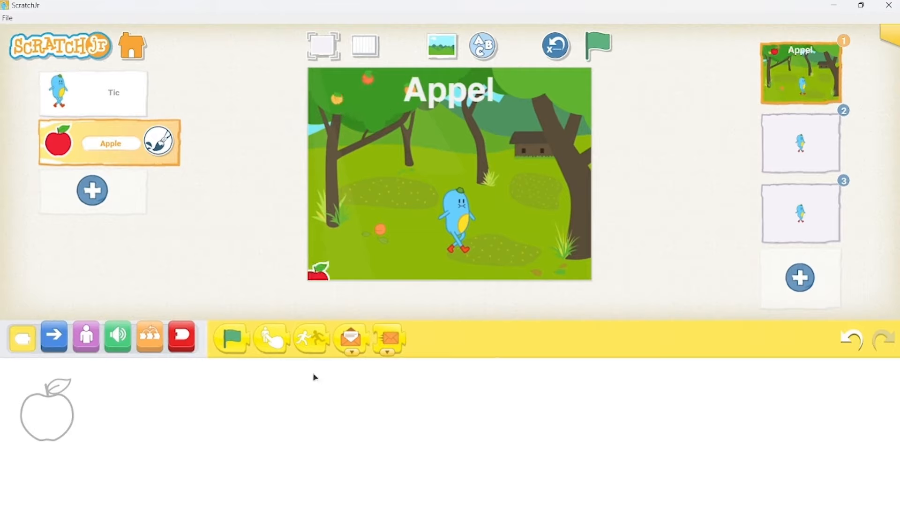
drag(230, 335, 201, 427)
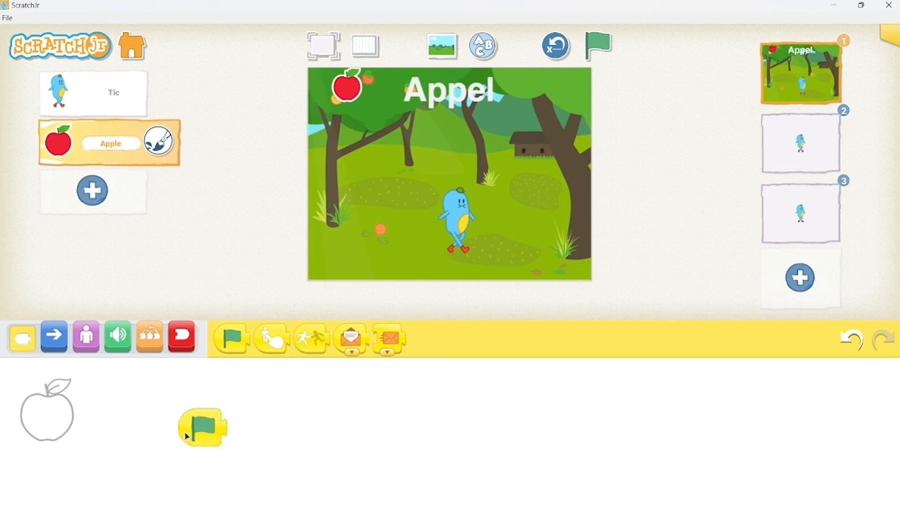
click(54, 337)
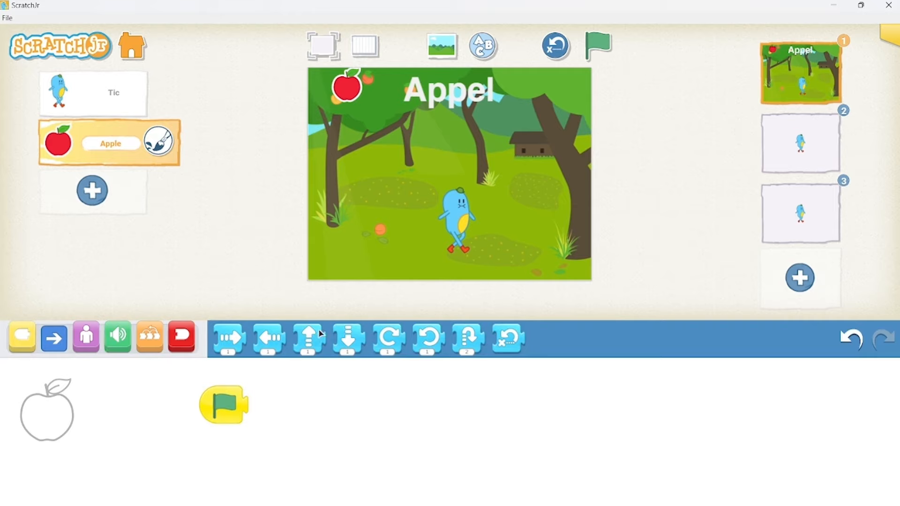
drag(347, 337, 262, 408)
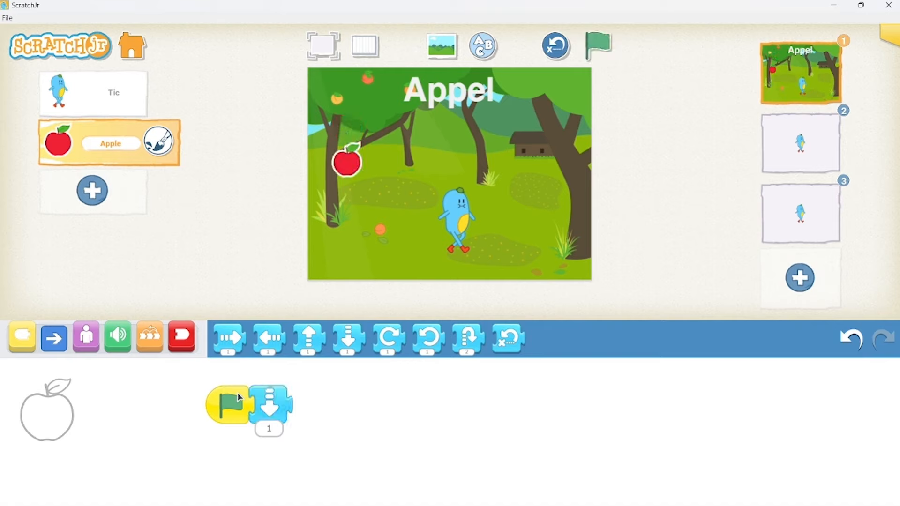
- Nest Apple's Move Down in repeat loops, test-run it, and set counts 99 and 4
click(597, 46)
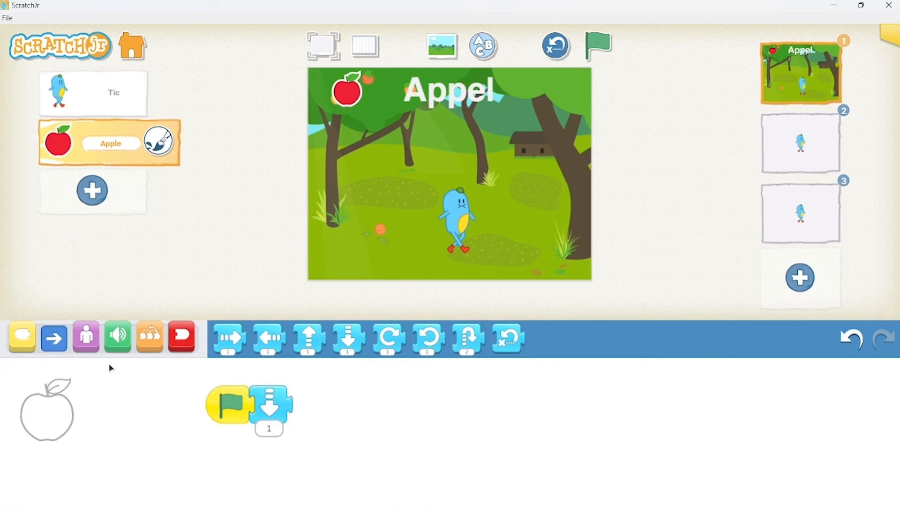
click(148, 337)
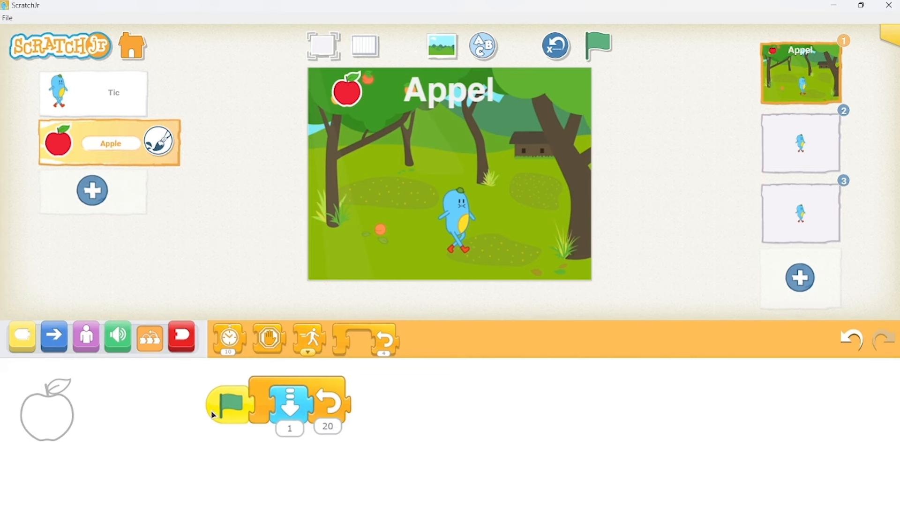
click(597, 46)
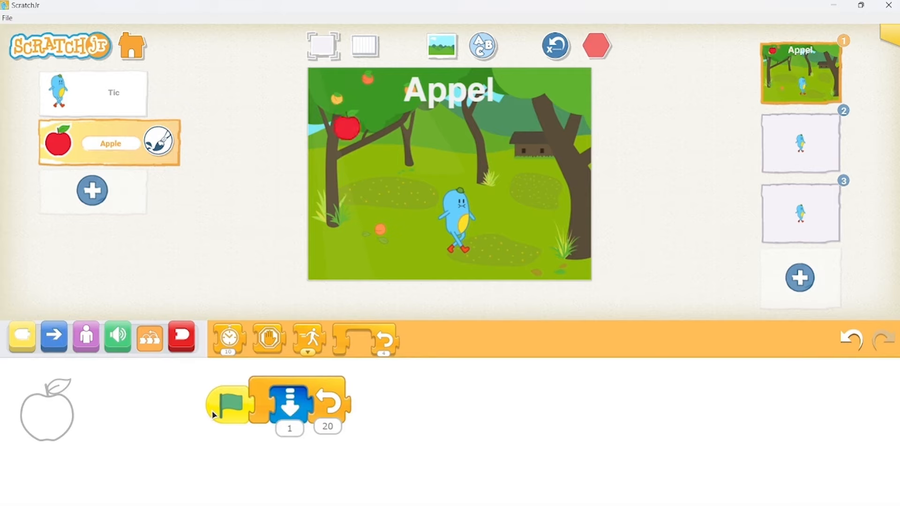
click(596, 45)
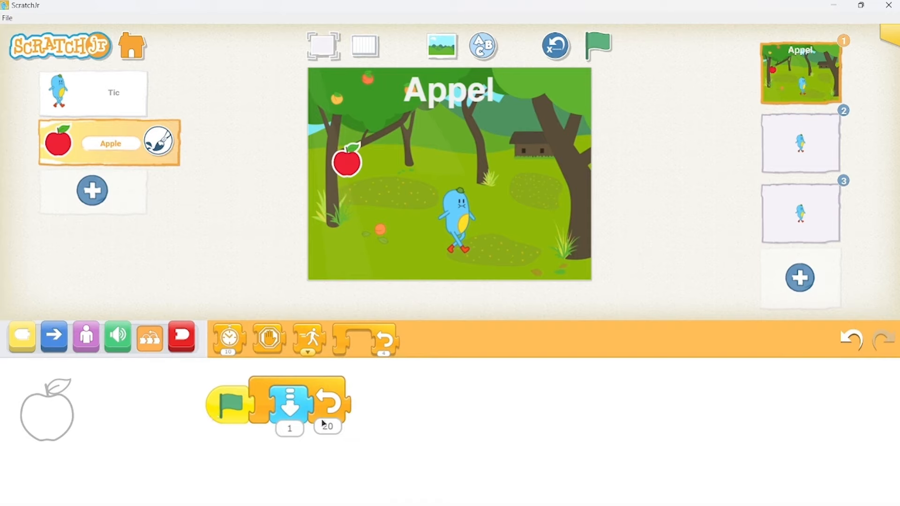
click(326, 427)
text(10)
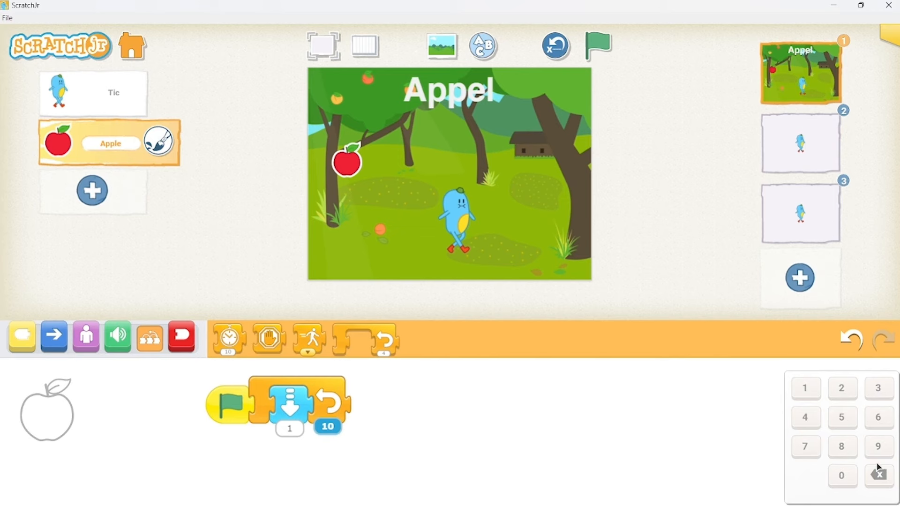
click(878, 446)
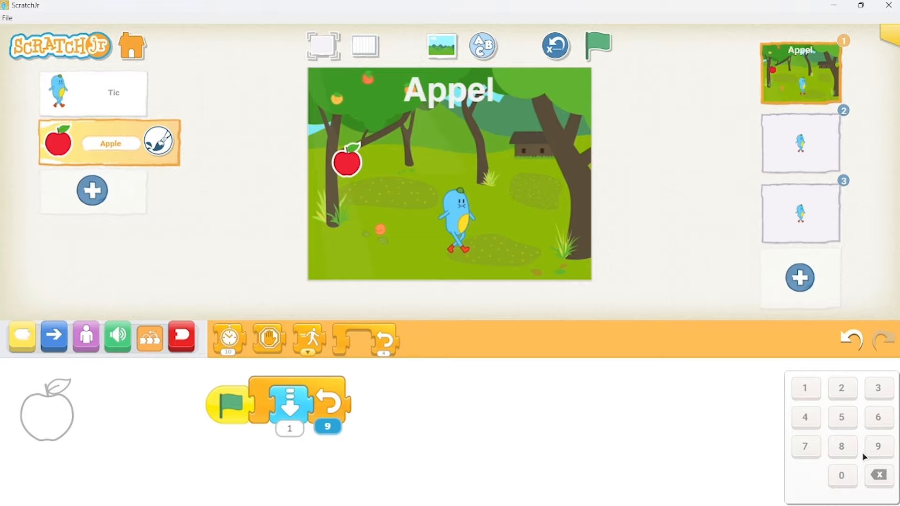
text(9)
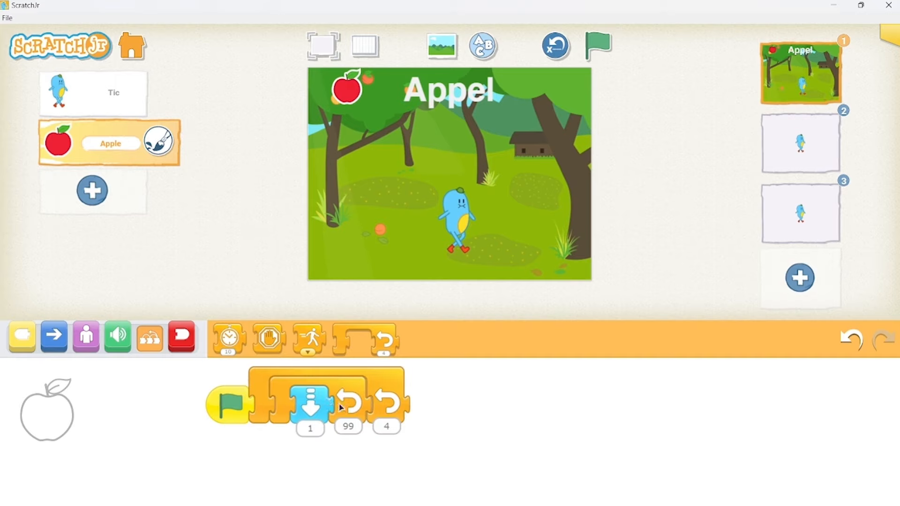
- Edit the outer loop's count so all three repeats use 99
click(386, 426)
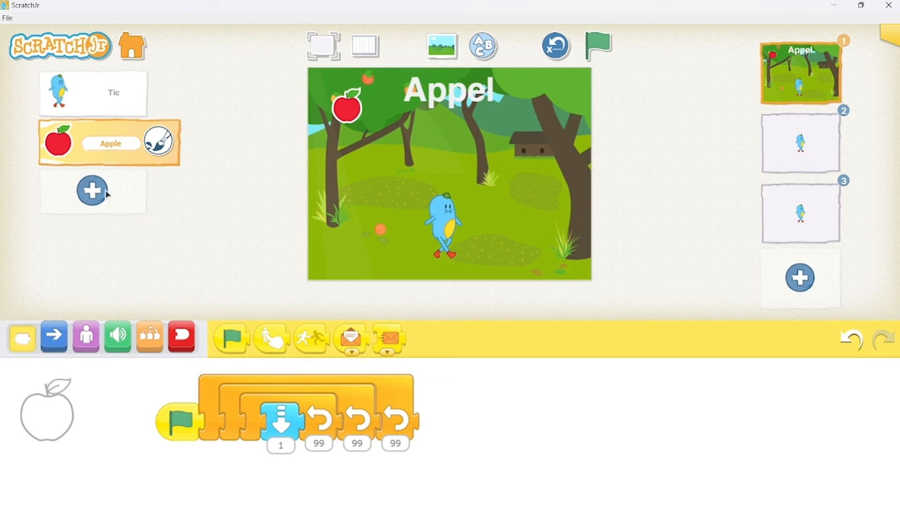
mouse_move(120, 174)
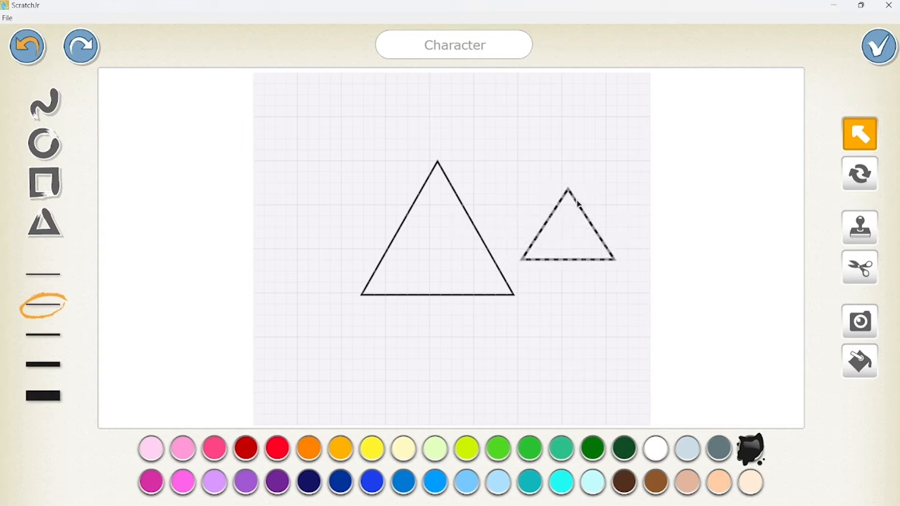
- Reshape the triangle outlines by dragging their corners on the paint canvas
drag(569, 224, 442, 190)
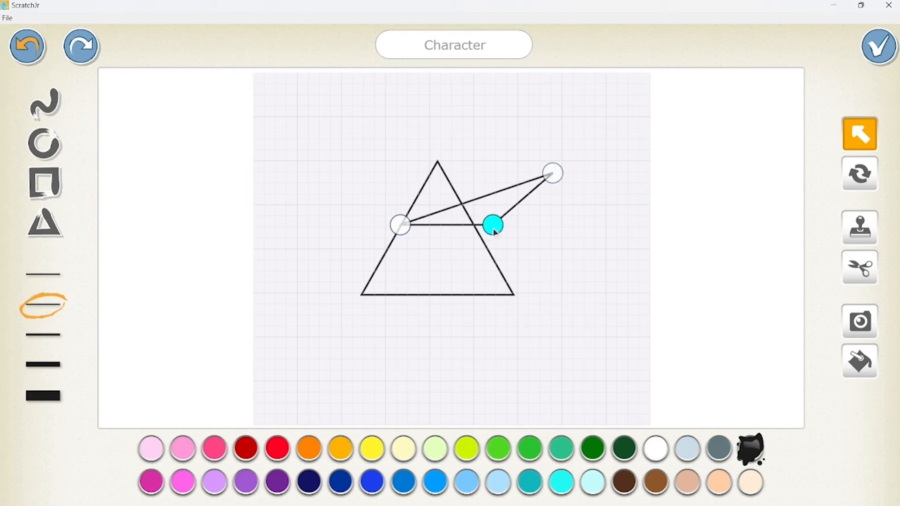
drag(494, 225, 468, 311)
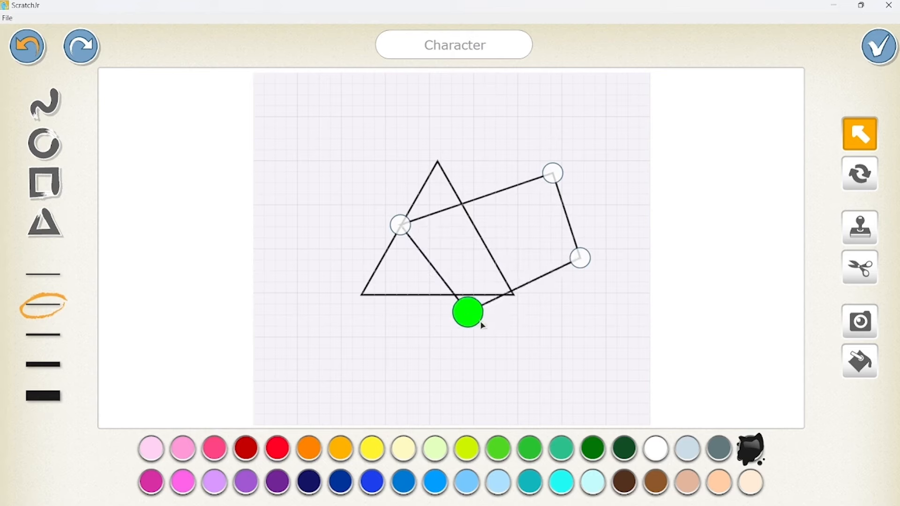
drag(468, 312, 493, 332)
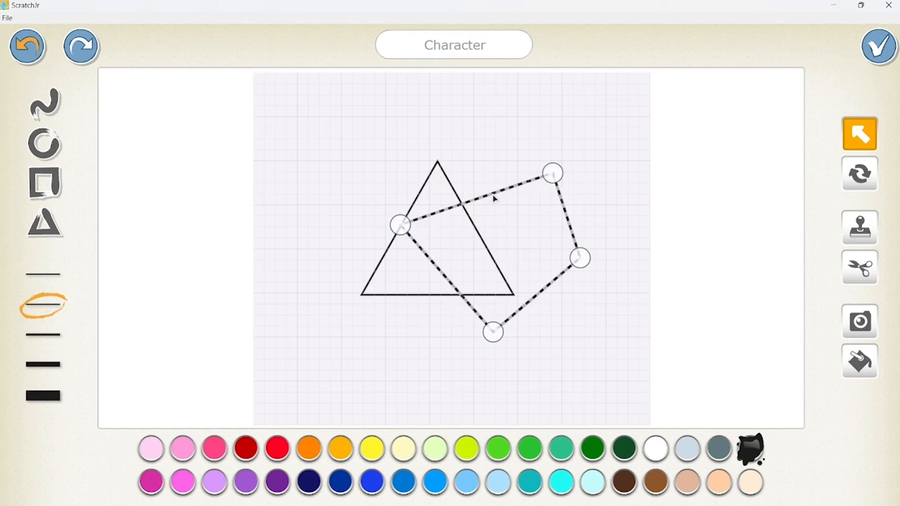
click(859, 173)
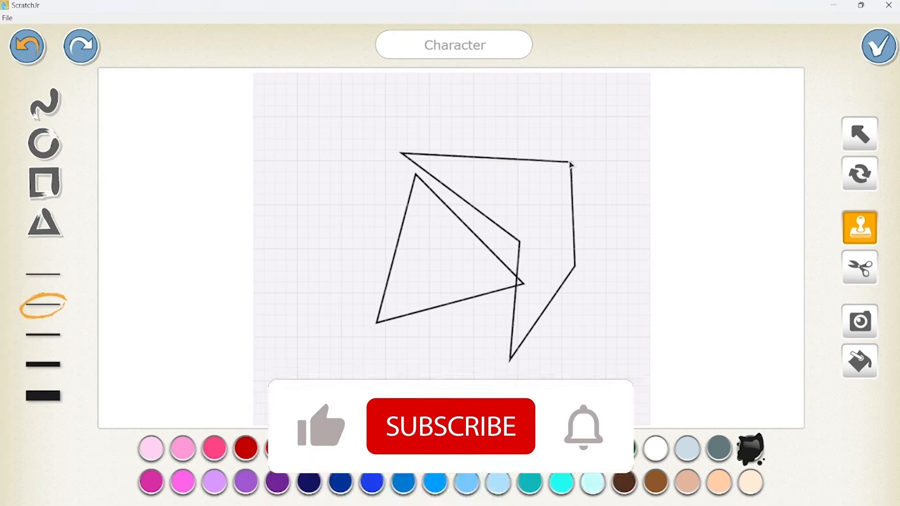
- Clean up extra shapes and fill the right-pointing triangle black
click(859, 267)
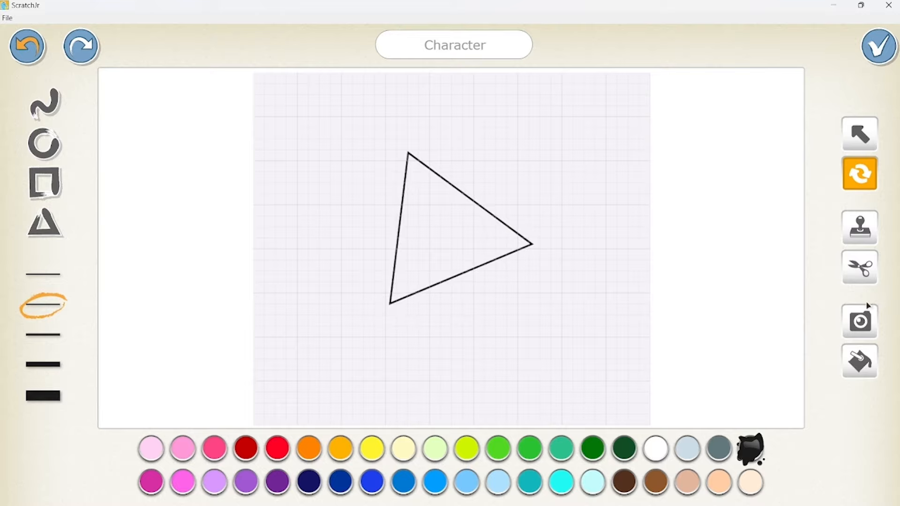
click(859, 361)
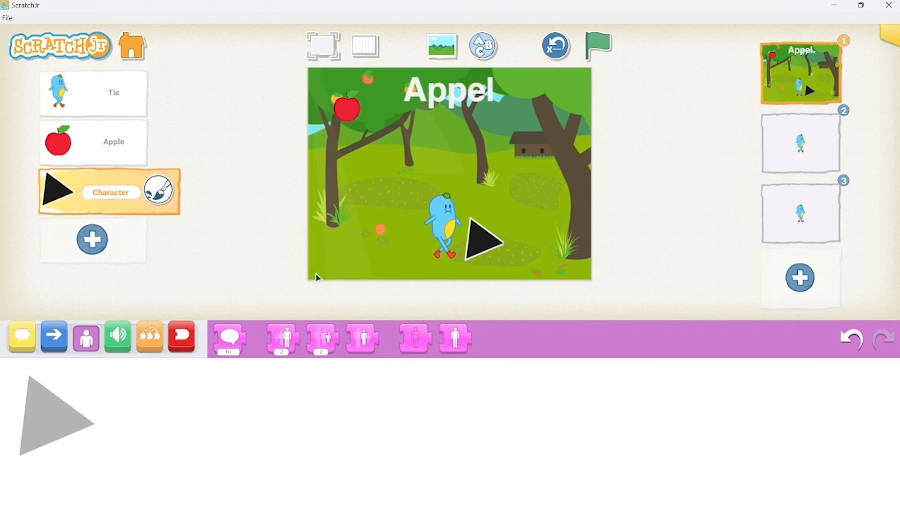
- Give the triangle a Start on Tap script and Tic a Start on Orange Message trigger
click(85, 336)
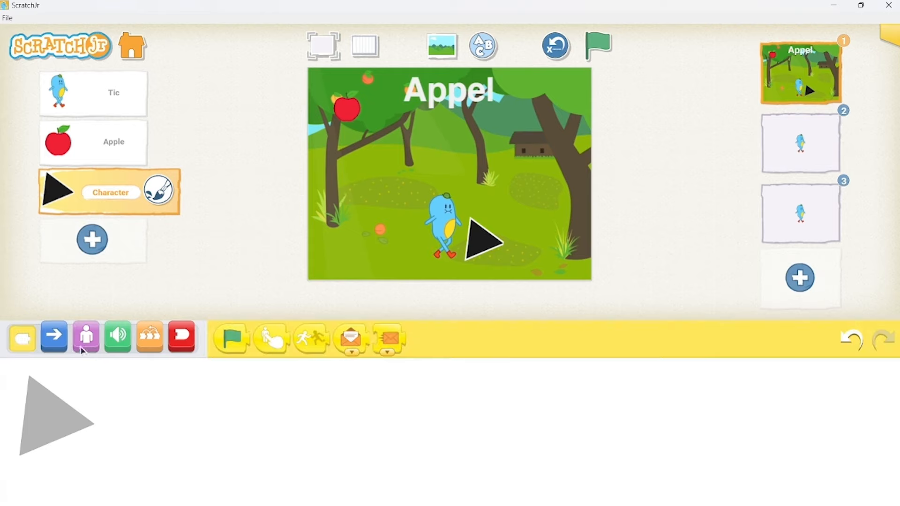
drag(271, 338, 276, 424)
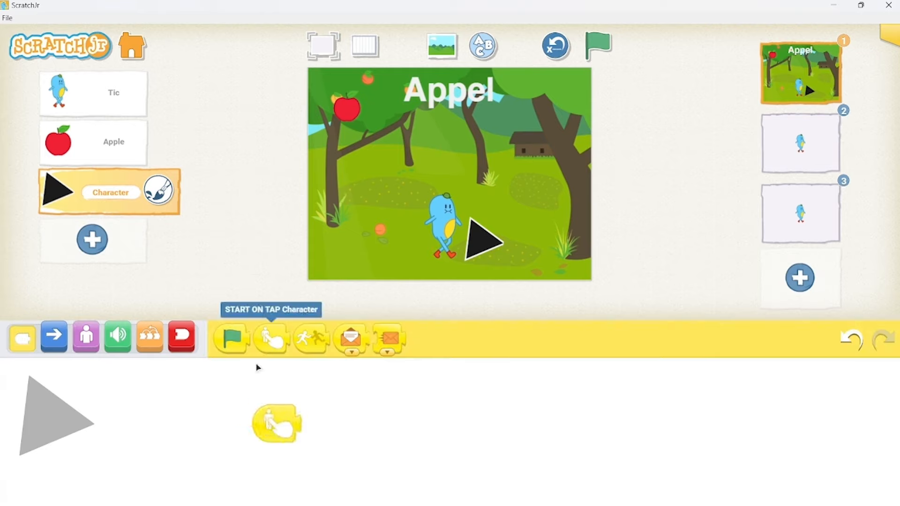
mouse_move(132, 178)
text(Button)
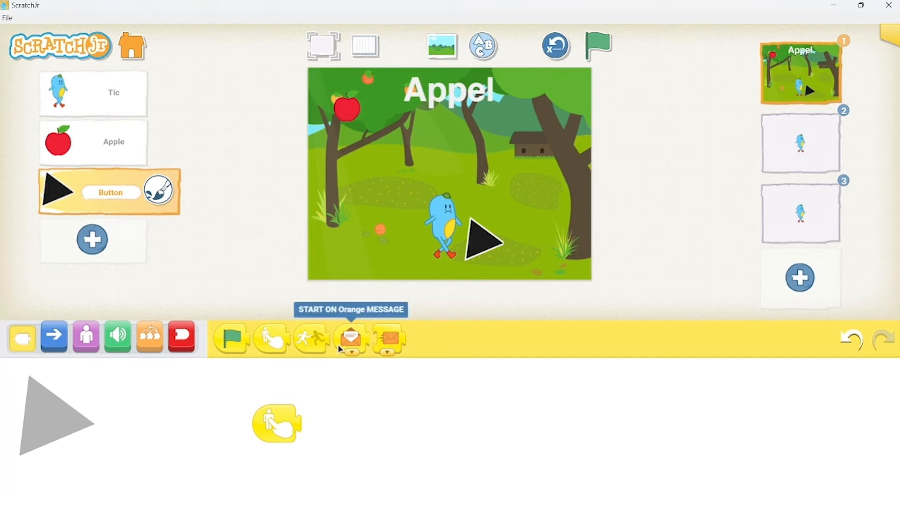
mouse_move(388, 350)
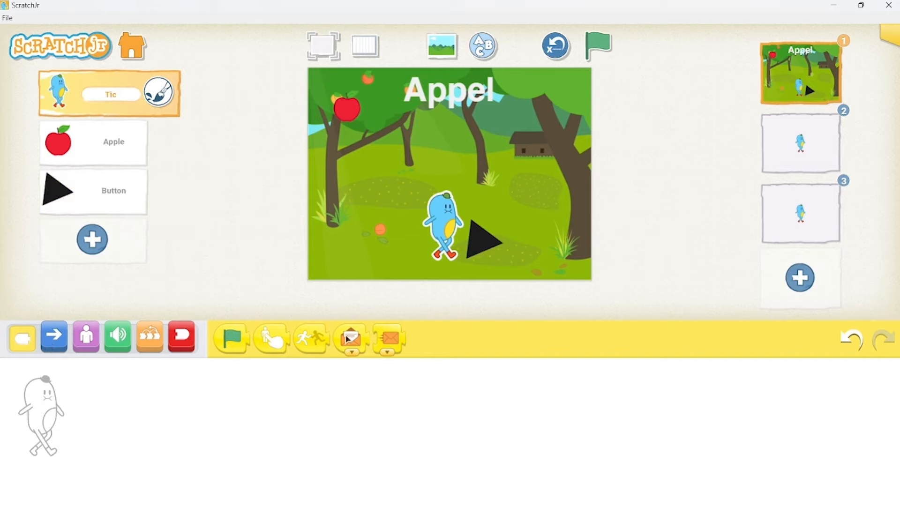
drag(351, 337, 260, 394)
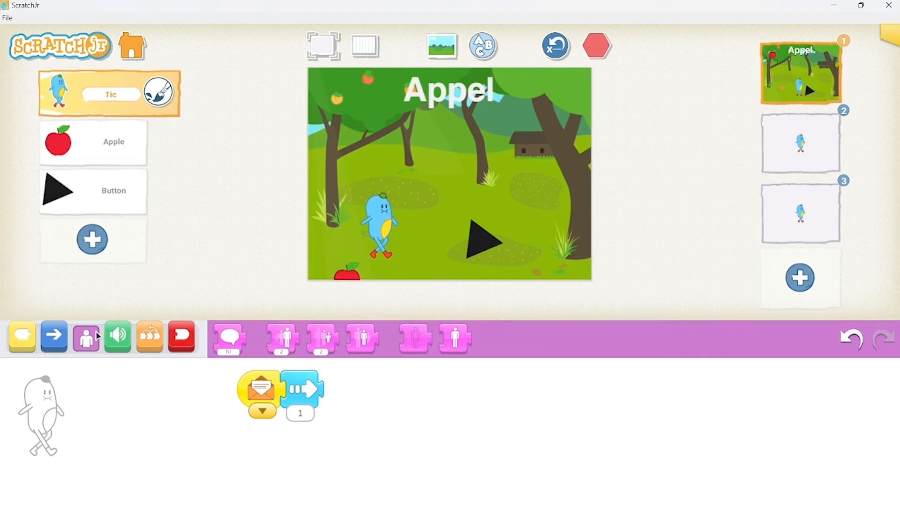
click(597, 45)
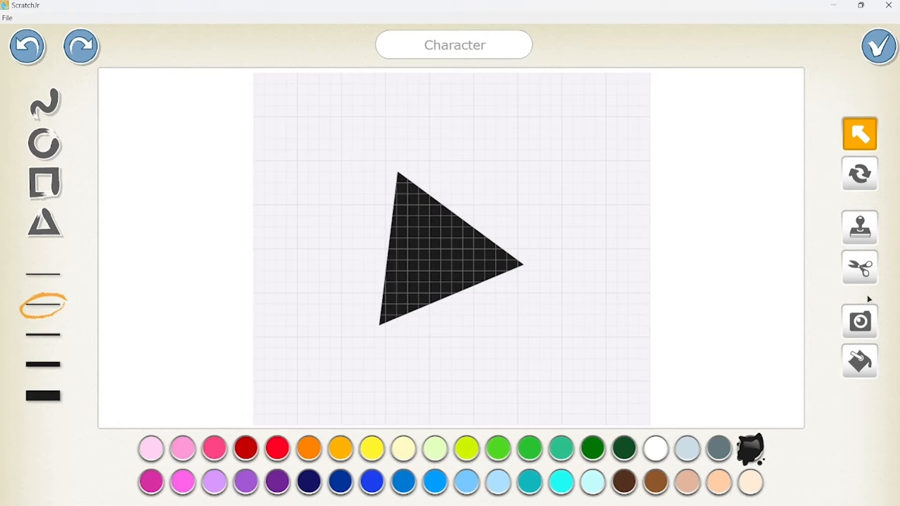
- Save the rotated left-pointing triangle, add a Send Message block, and reopen it for renaming
click(859, 173)
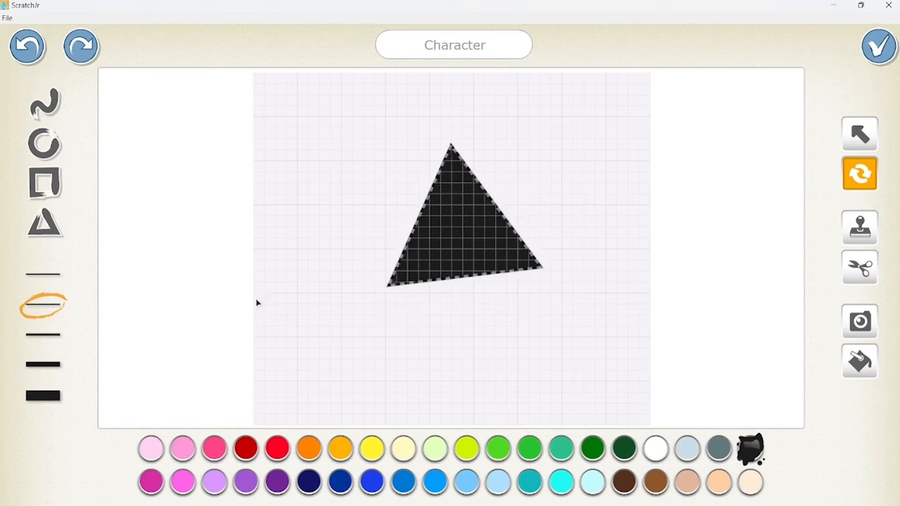
click(879, 47)
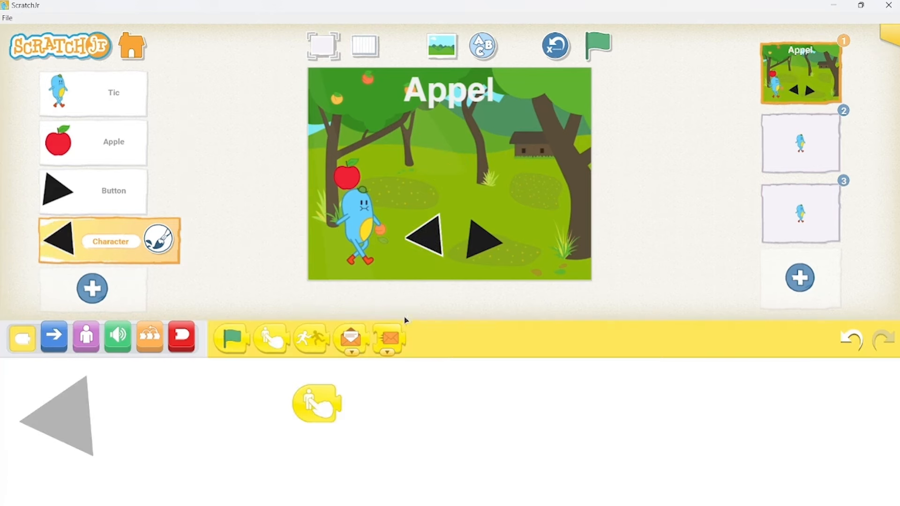
click(387, 337)
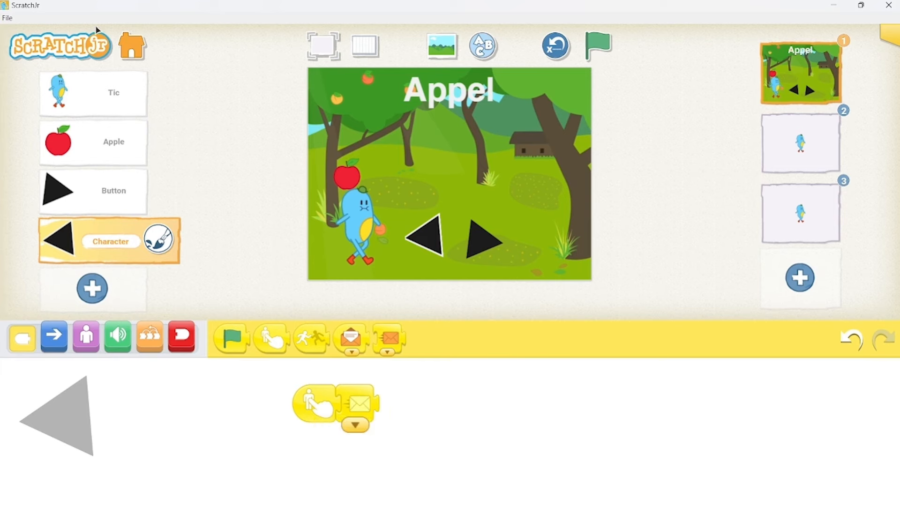
click(159, 240)
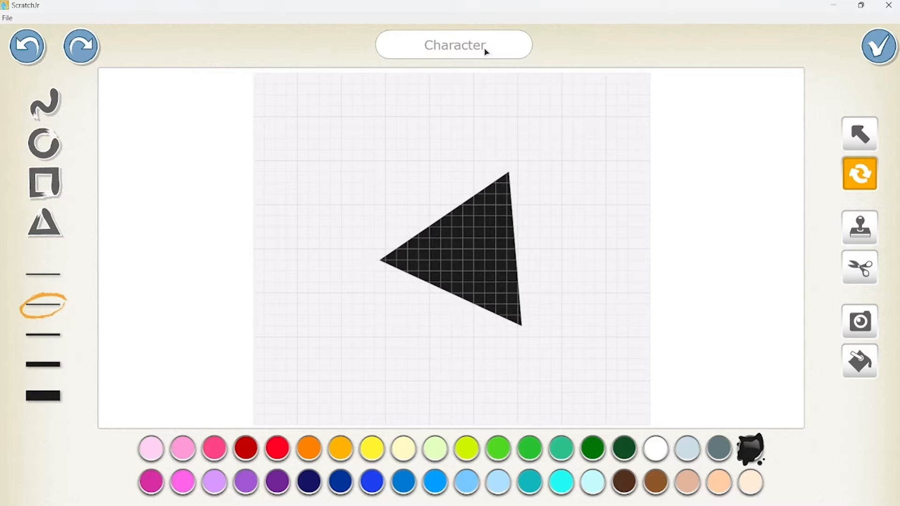
click(878, 46)
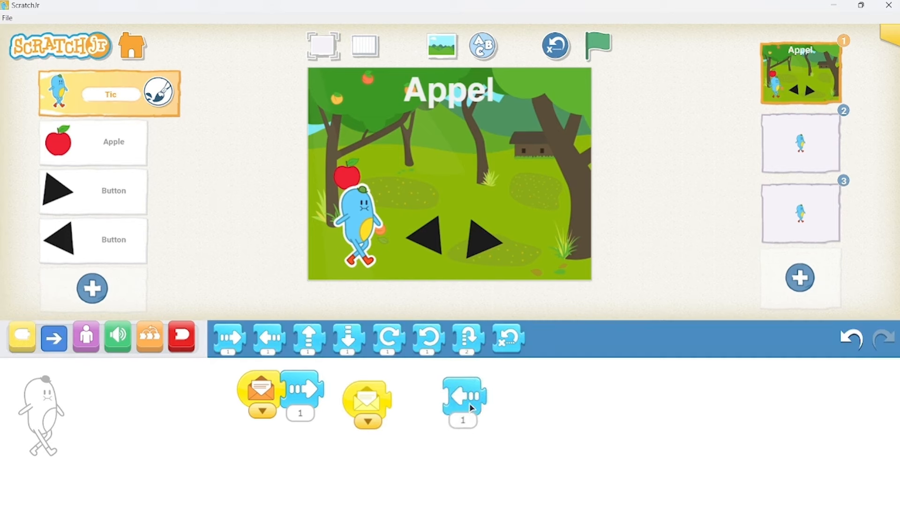
- Snap Move Left under Tic's second message trigger, then add and remove a Go Home block
drag(463, 396, 430, 396)
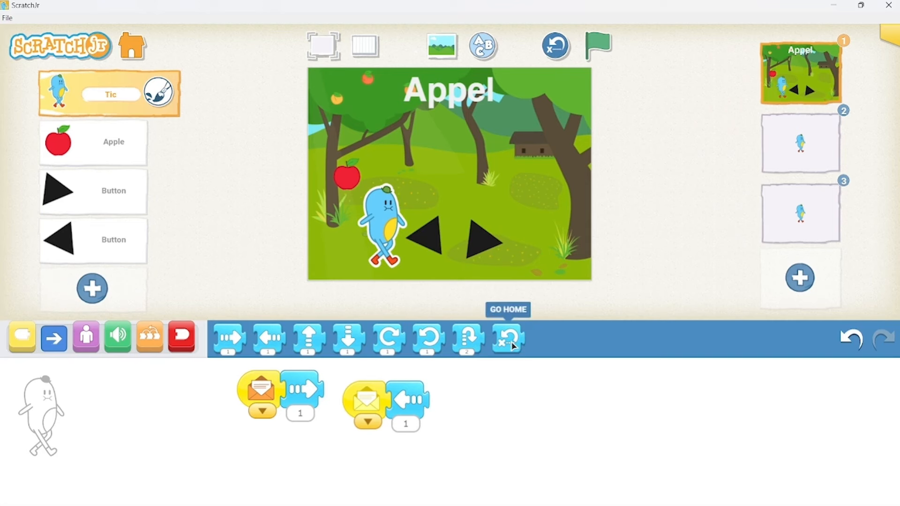
drag(507, 338, 555, 391)
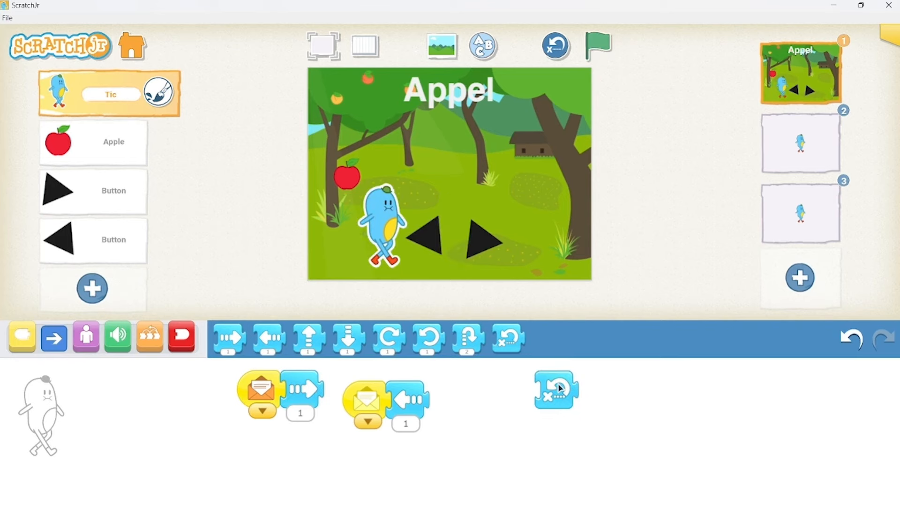
drag(555, 389, 542, 348)
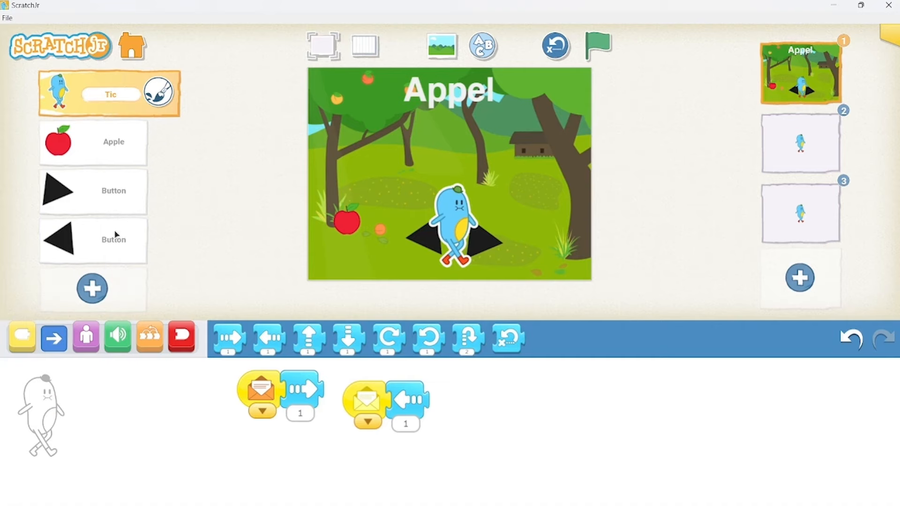
mouse_move(298, 437)
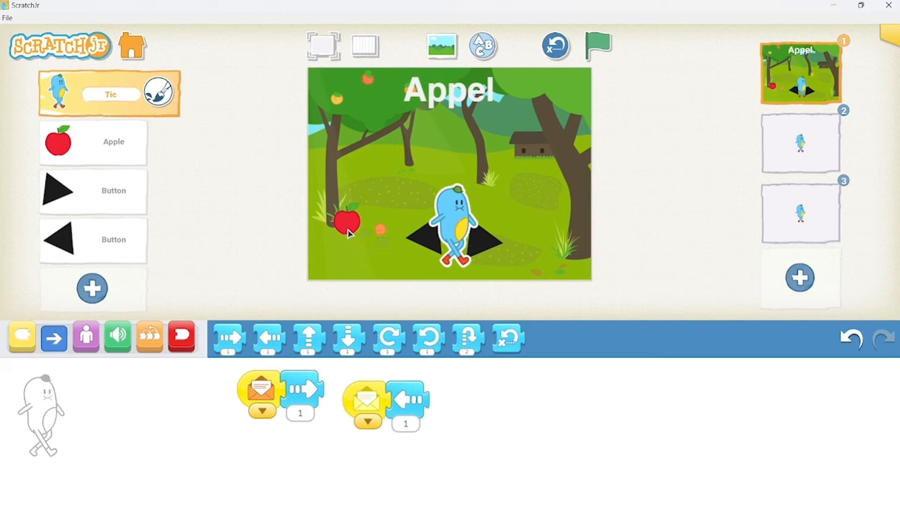
- Give Apple a Start on Bump script with Hide and Go Home blocks
click(92, 142)
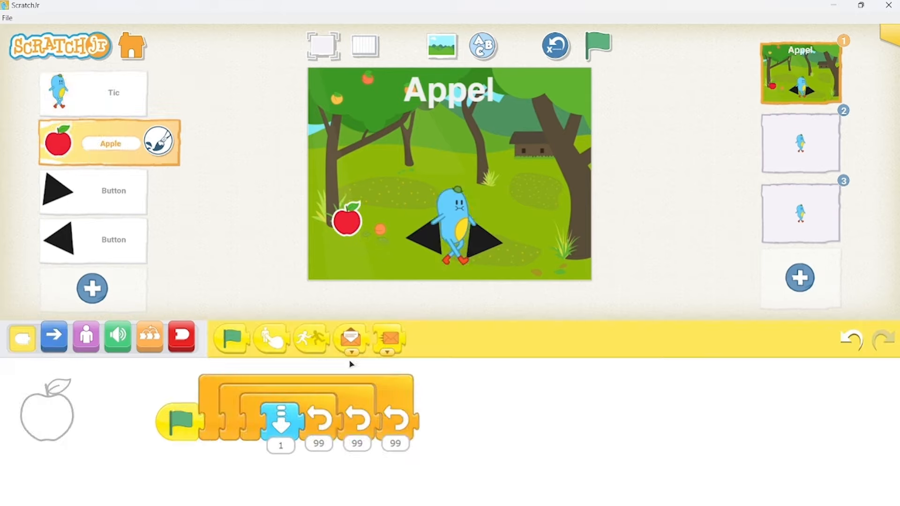
drag(309, 337, 570, 383)
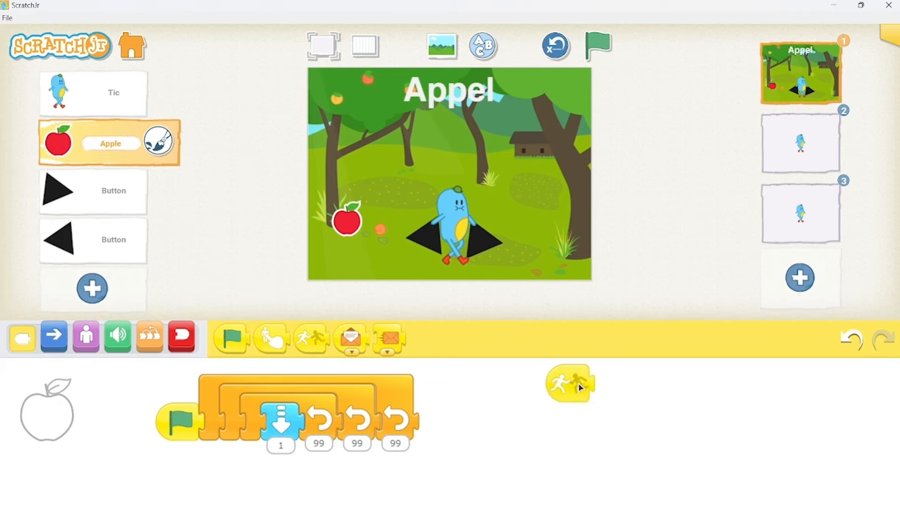
click(53, 337)
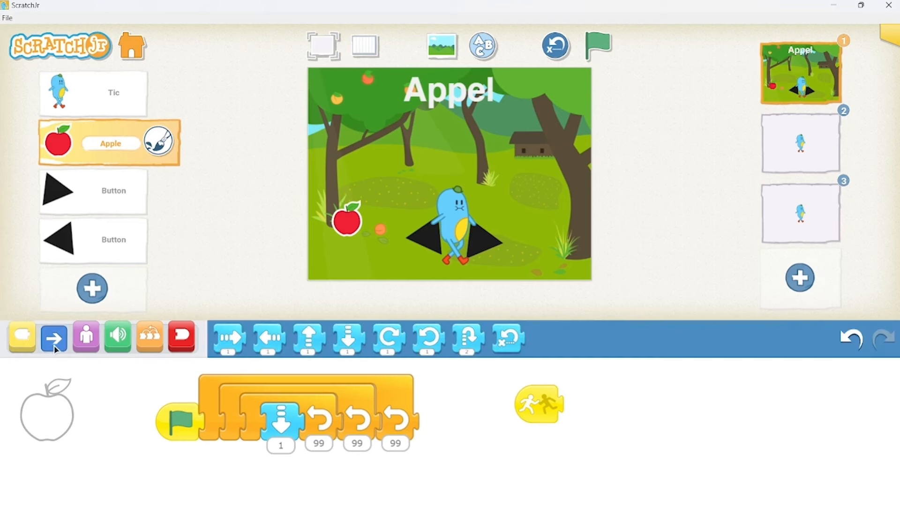
mouse_move(238, 345)
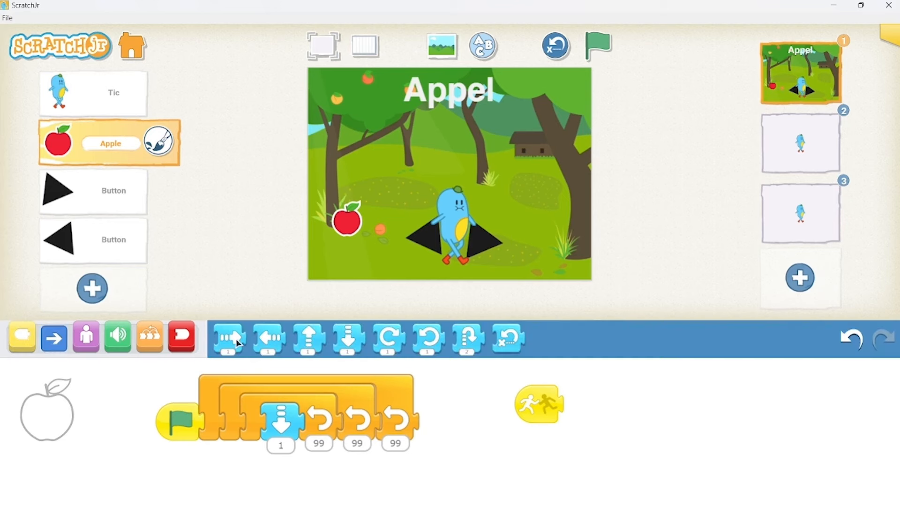
click(85, 337)
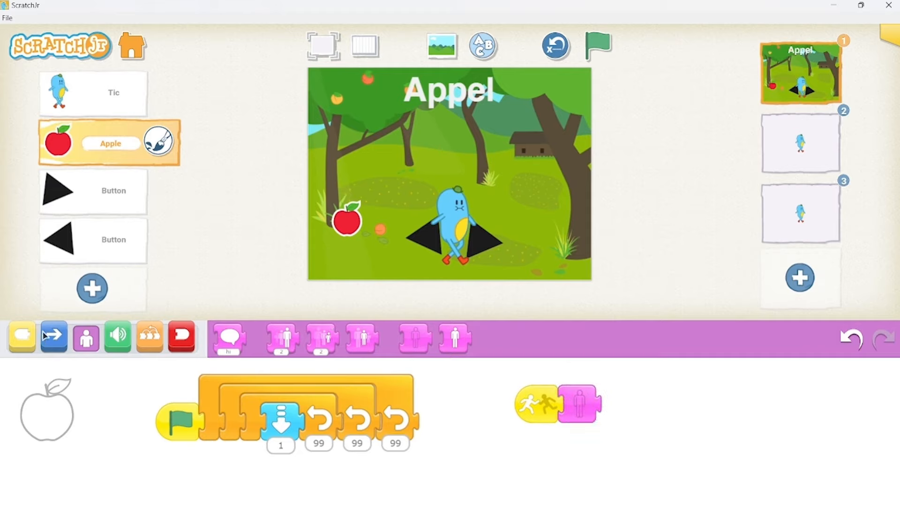
click(54, 337)
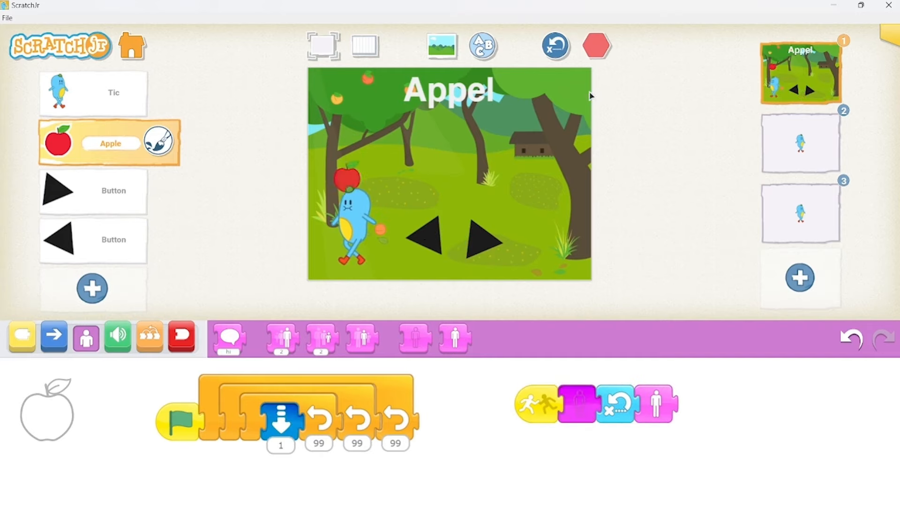
- Insert a Wait 10 between hiding and returning home, then run the game
click(150, 336)
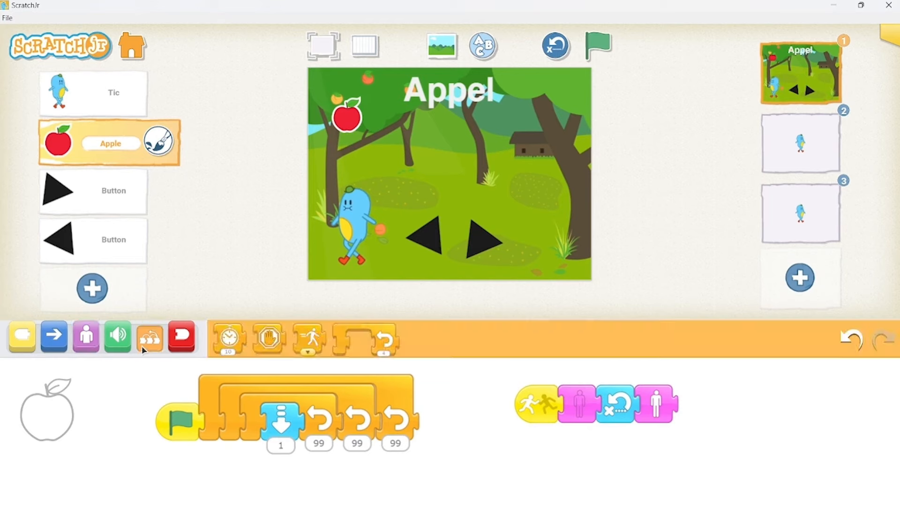
drag(228, 338, 650, 481)
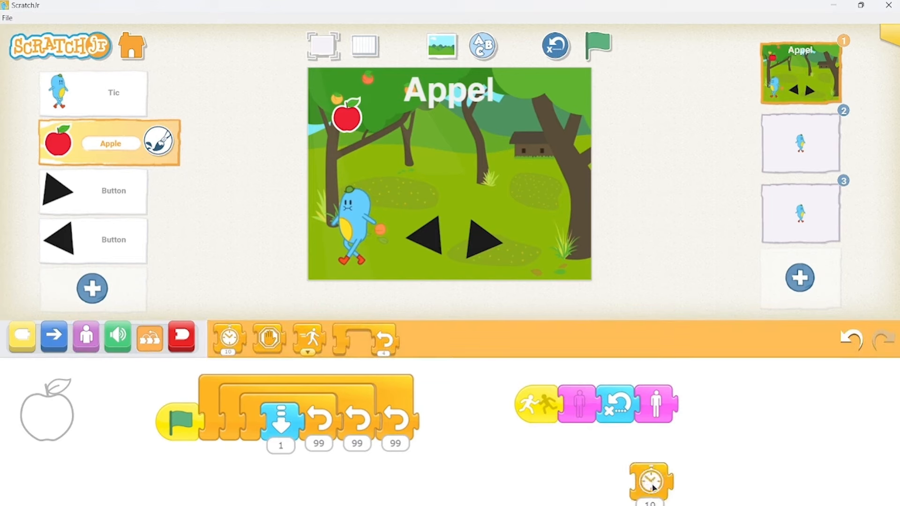
drag(650, 483, 616, 404)
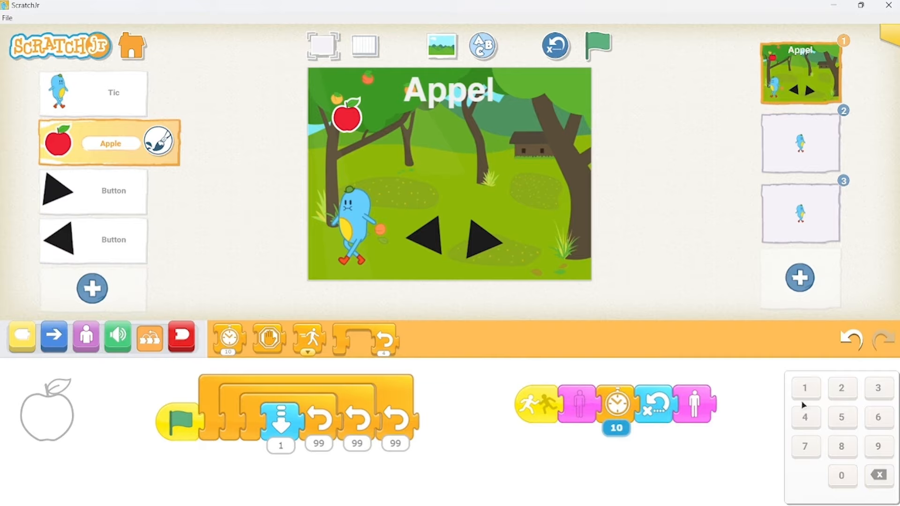
click(842, 417)
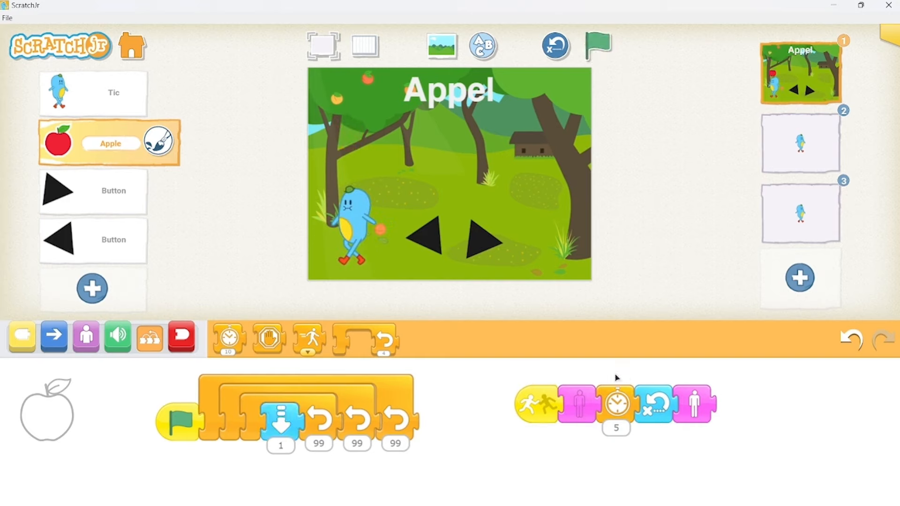
click(616, 427)
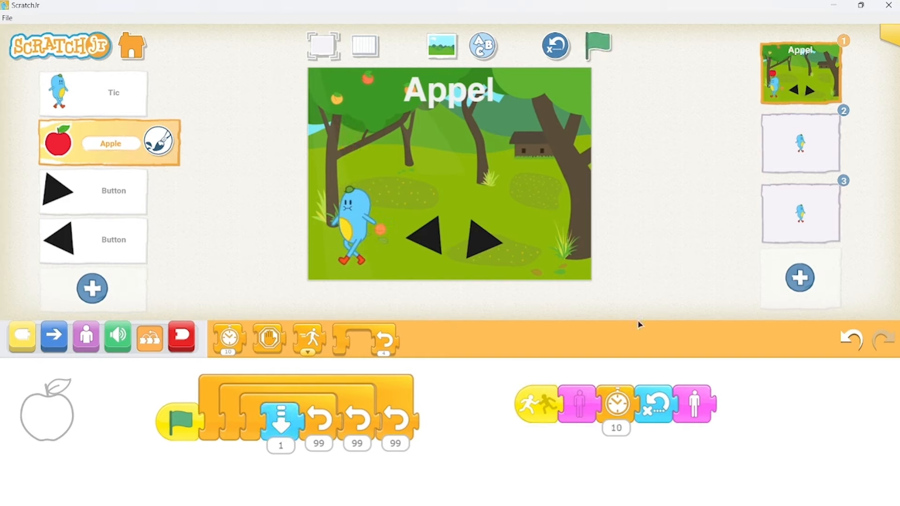
click(598, 45)
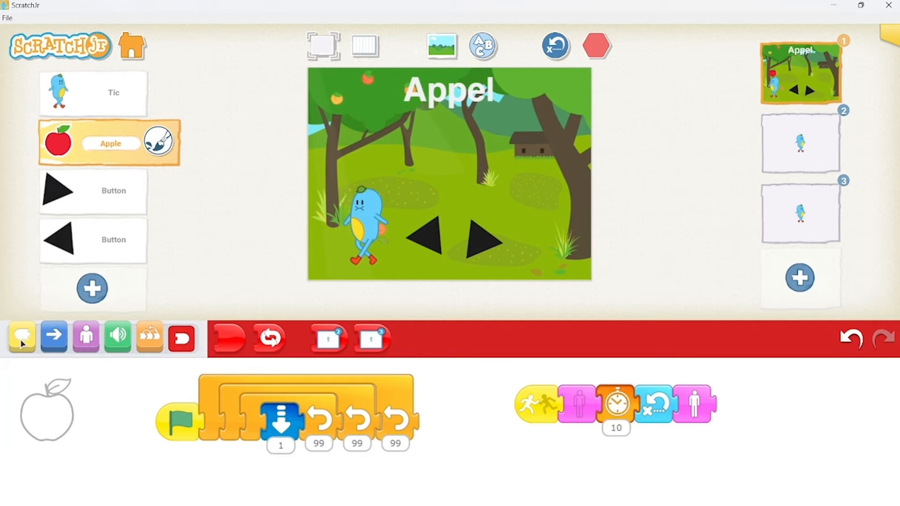
- Add a Peach with Apple's script plus Wait 5, and give Tic's message moves Set Speed
click(21, 337)
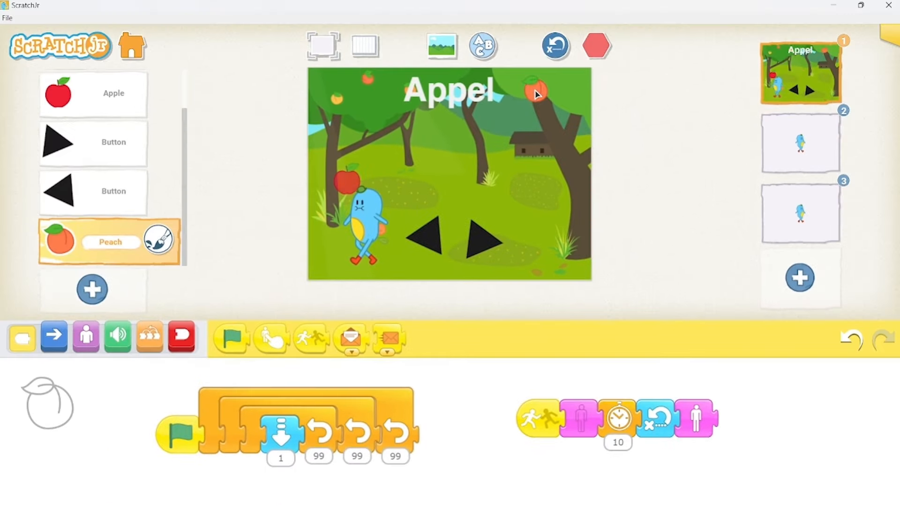
click(597, 46)
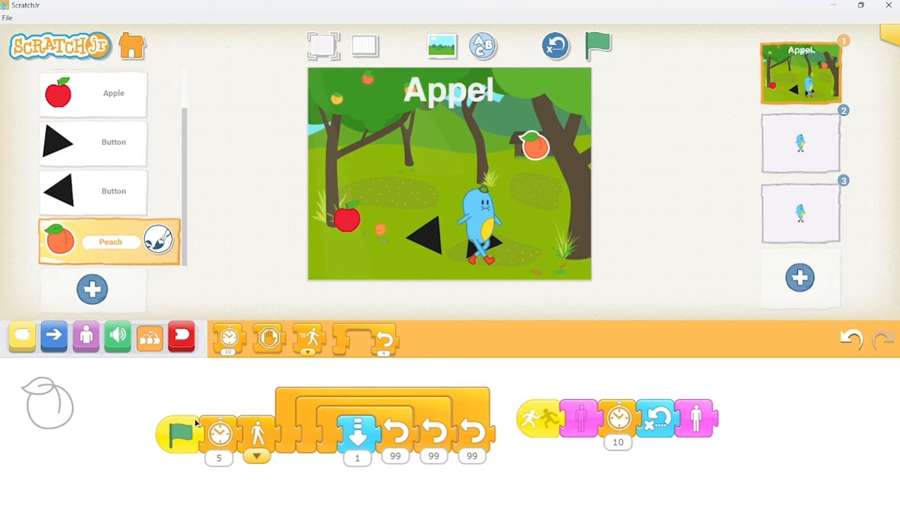
click(597, 45)
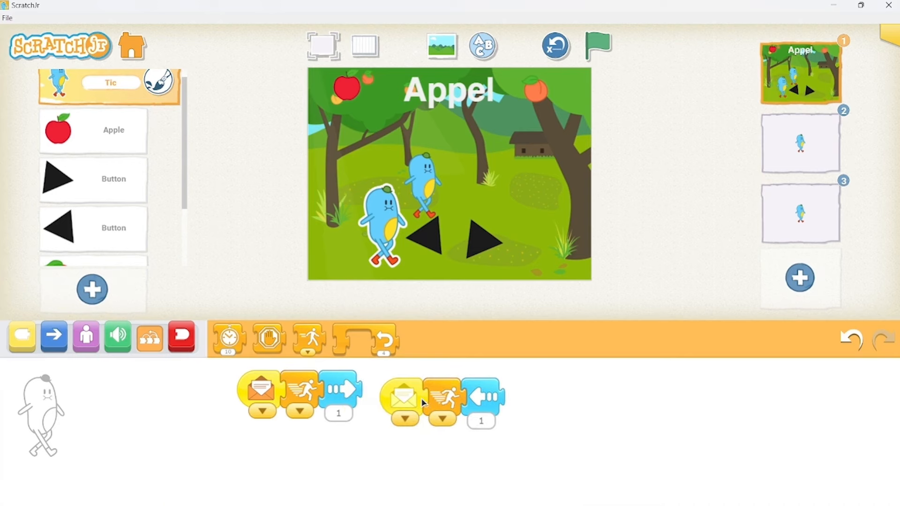
- Change Tic's right and left moves to 2 steps and test by tapping the triangles
click(597, 45)
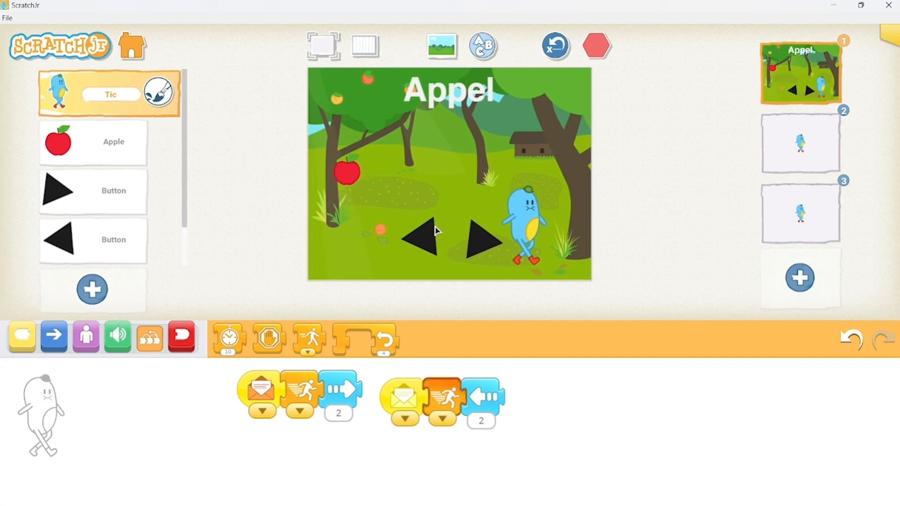
click(181, 338)
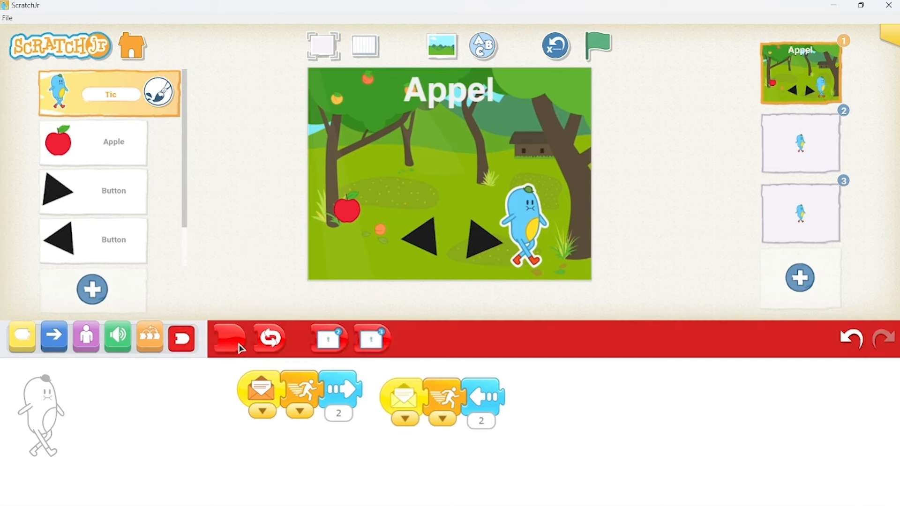
mouse_move(269, 338)
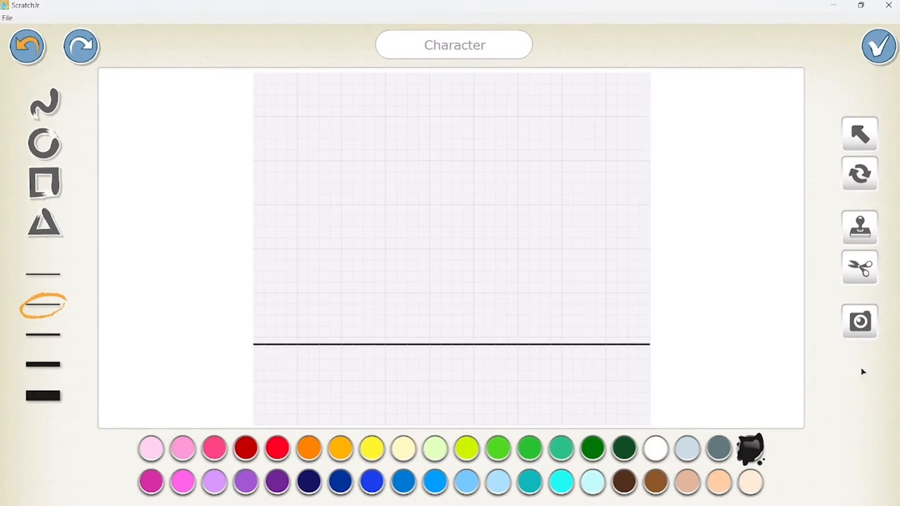
- Save the black ground bar, then on page 2 replace Tic with a painted Game Over drawing
click(878, 46)
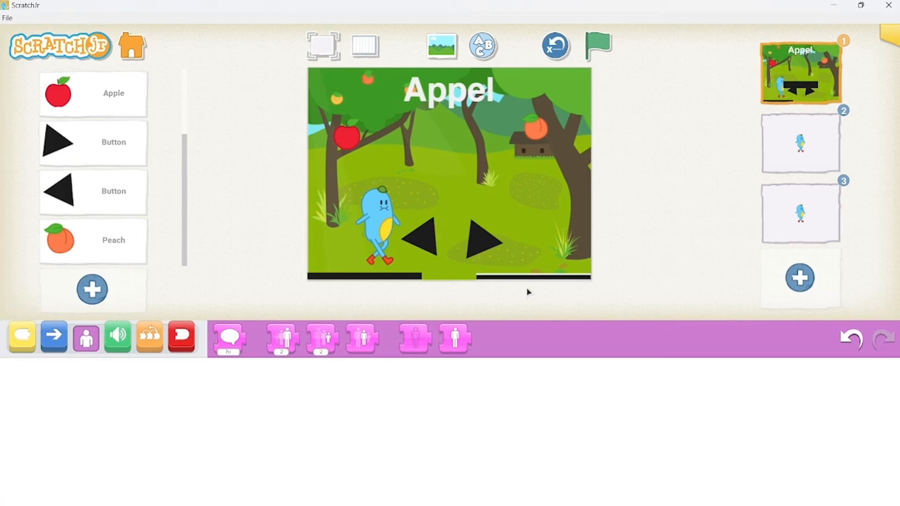
click(799, 142)
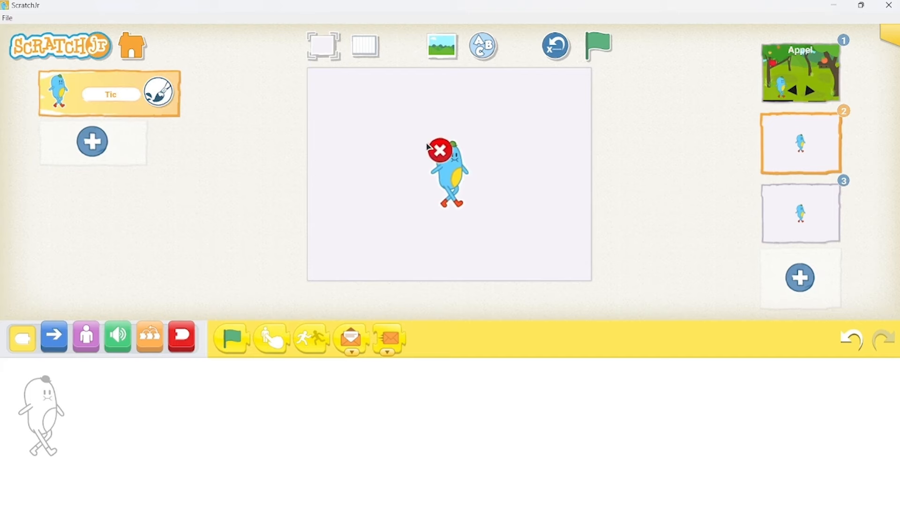
click(440, 151)
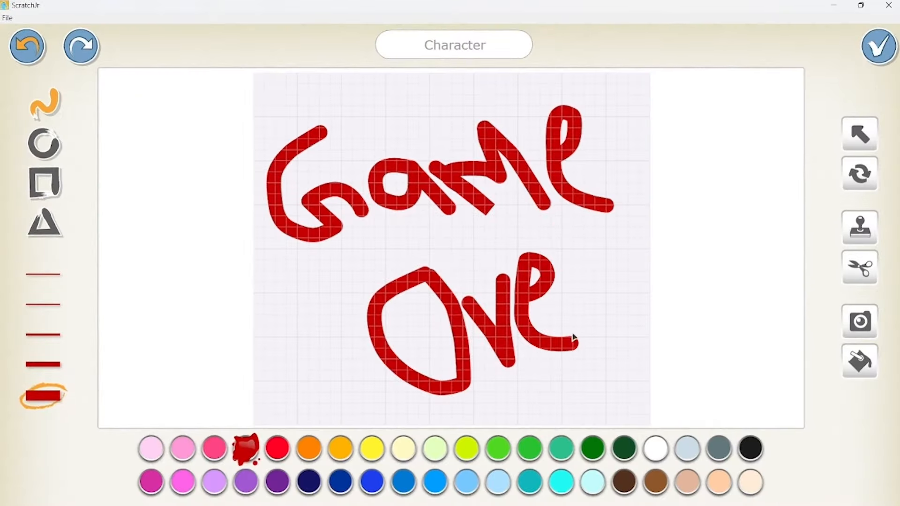
click(875, 47)
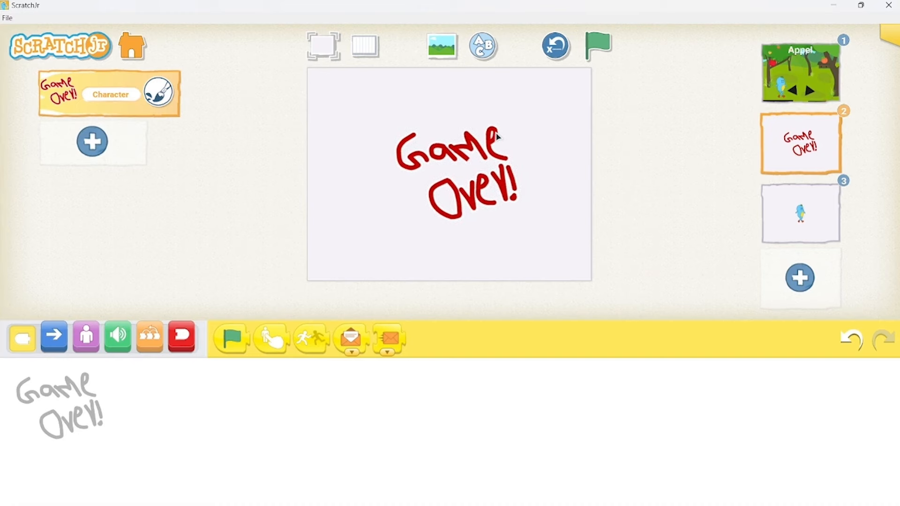
click(442, 45)
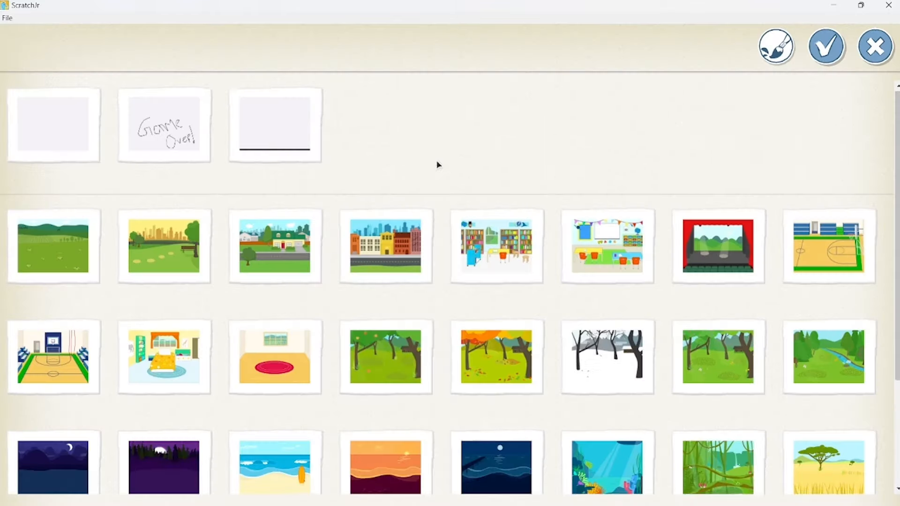
- Set the purple night-forest backdrop, add bump scripts to the bars, and test in full screen
click(825, 46)
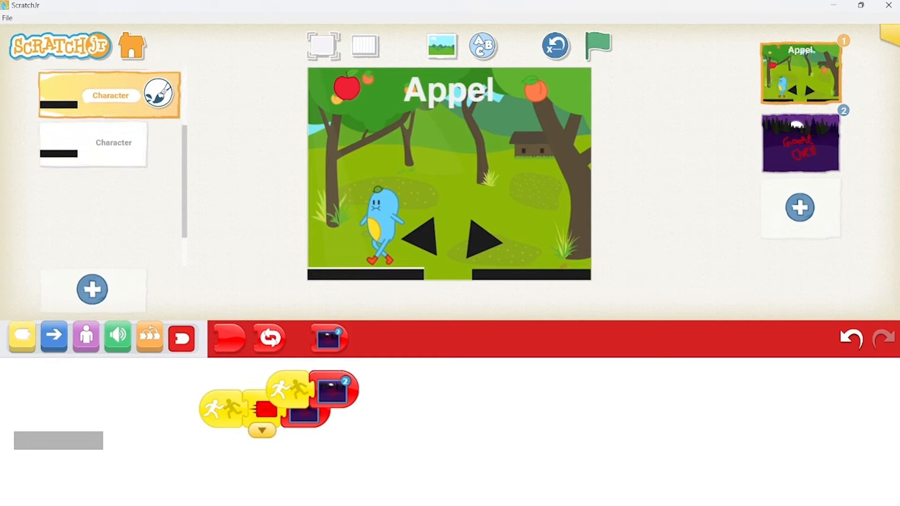
click(598, 46)
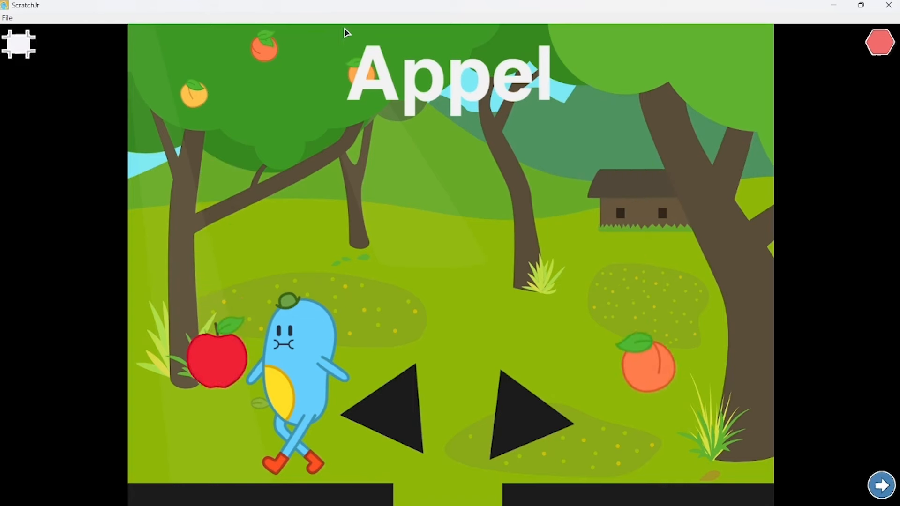
click(880, 43)
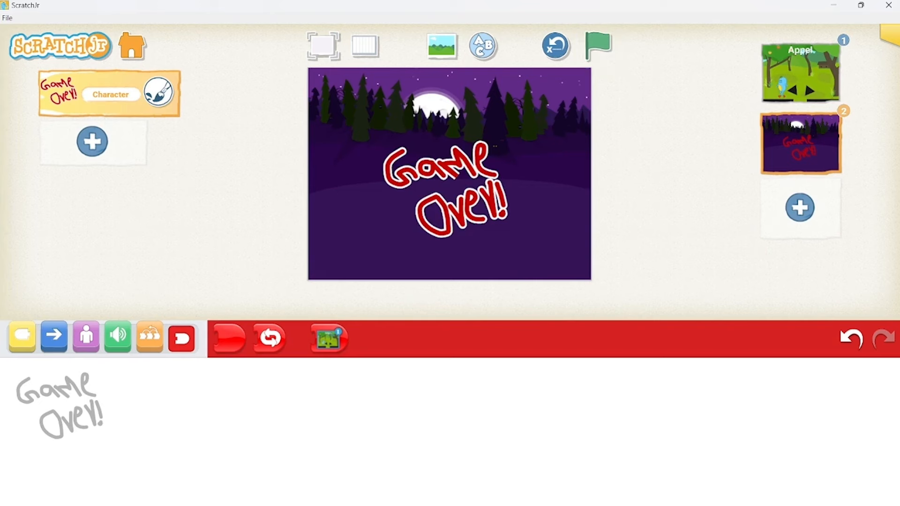
- Give page 2 a Green Flag, Wait 10, Go to Page 1 script and play until Game Over
click(21, 337)
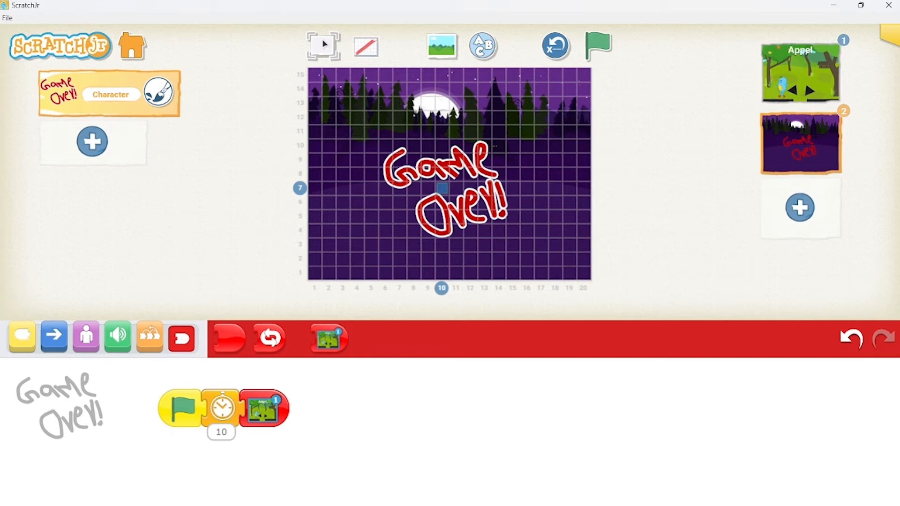
click(598, 45)
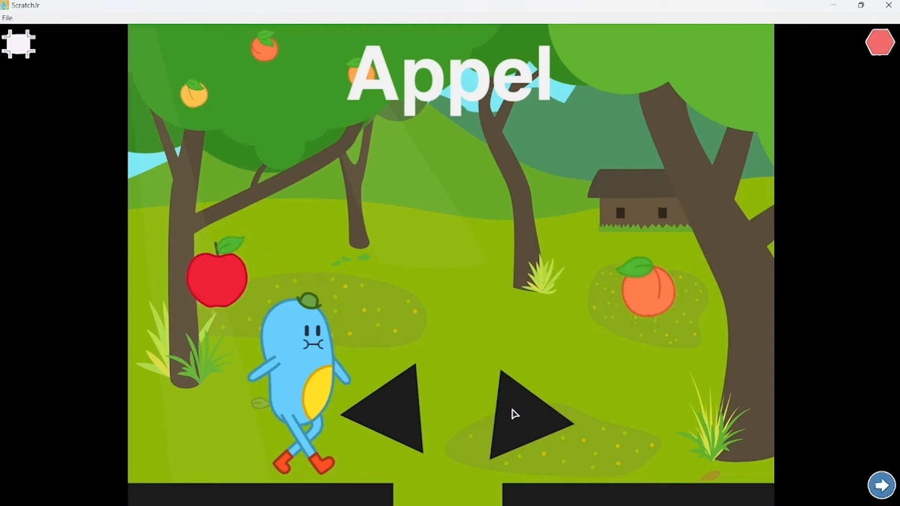
click(881, 485)
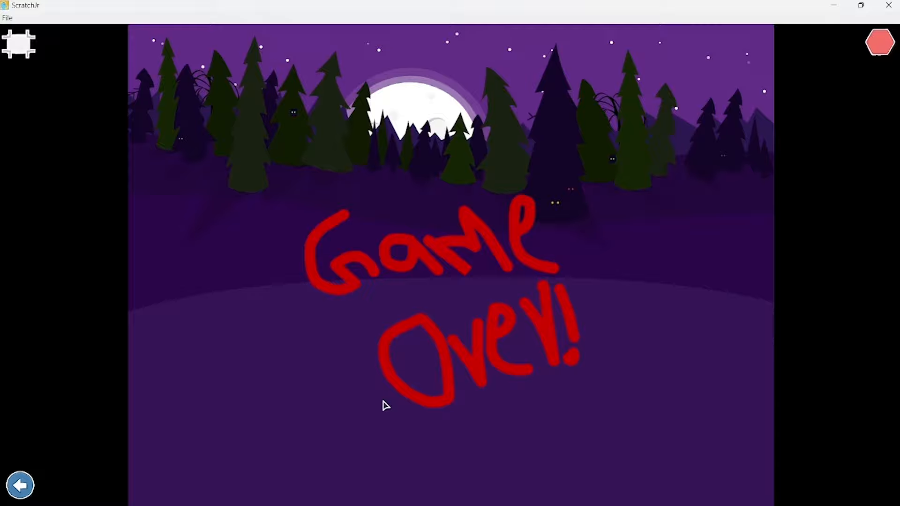